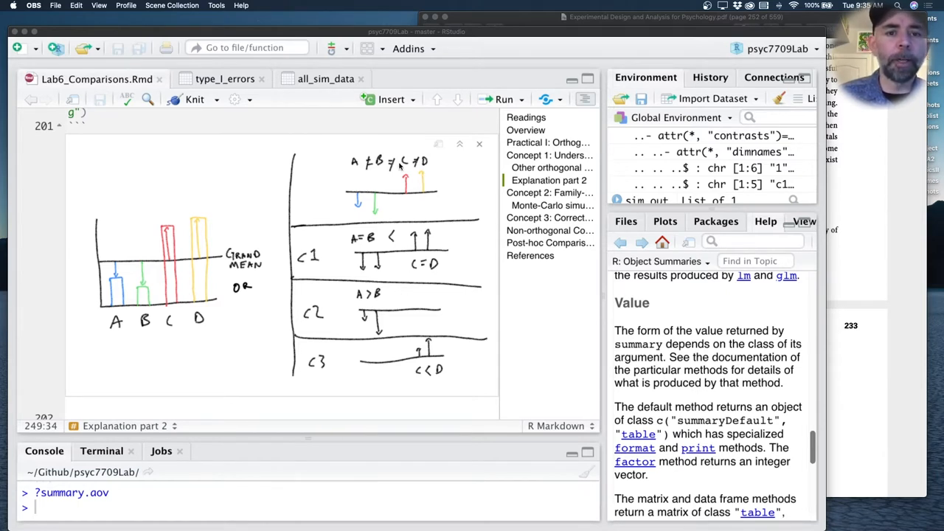
mouse_move(362, 199)
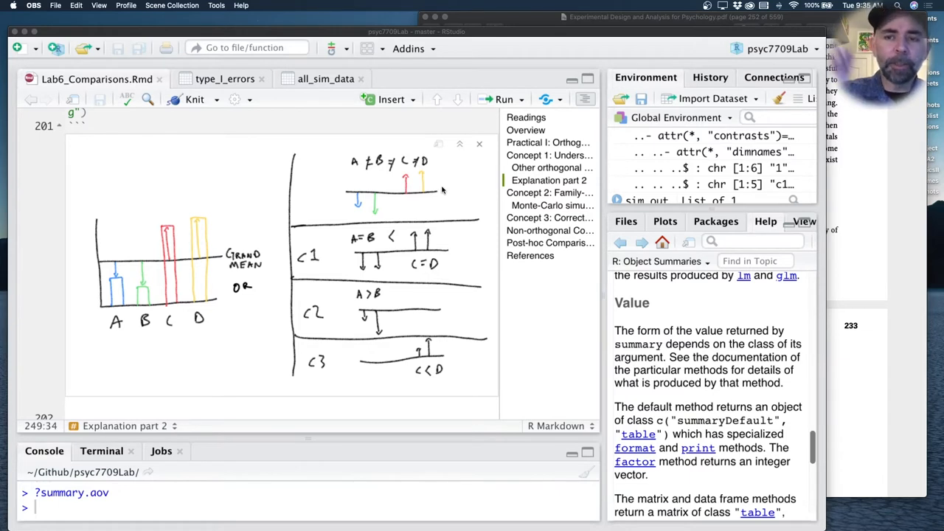
mouse_move(124, 286)
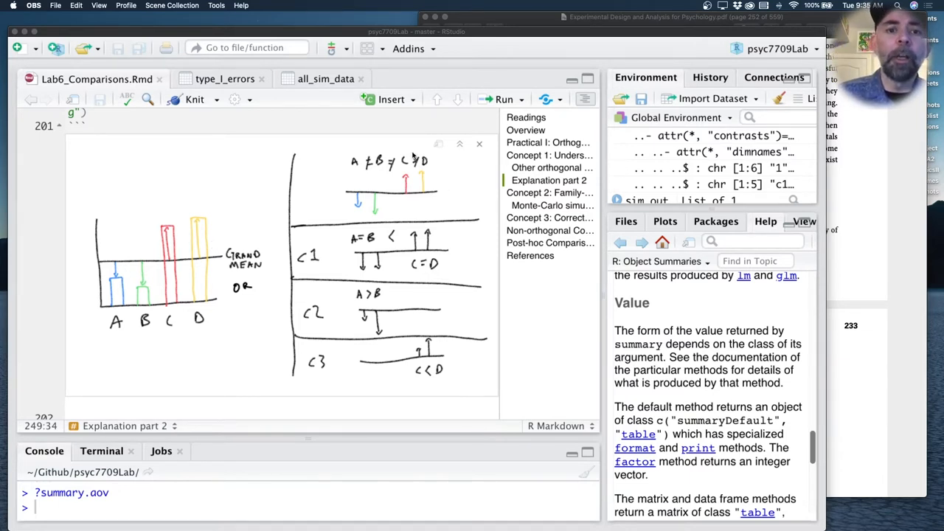
mouse_move(406, 163)
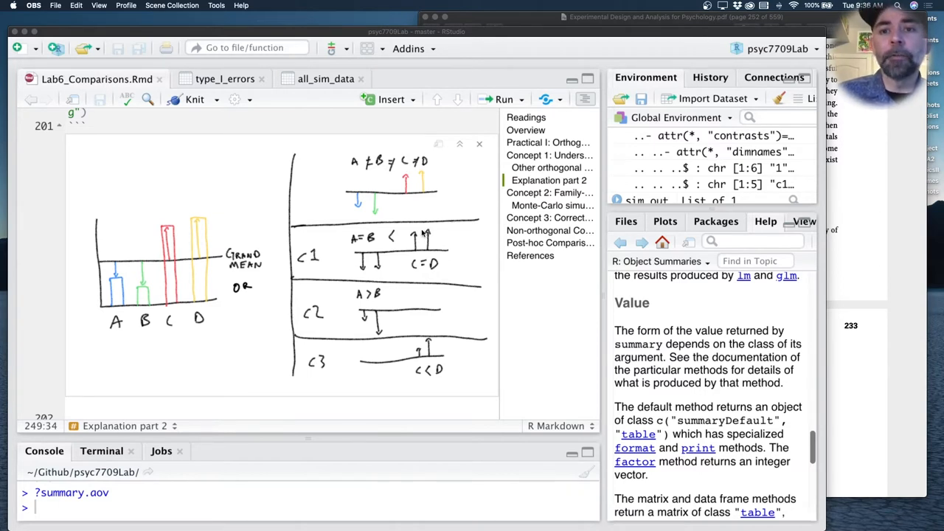
mouse_move(327, 230)
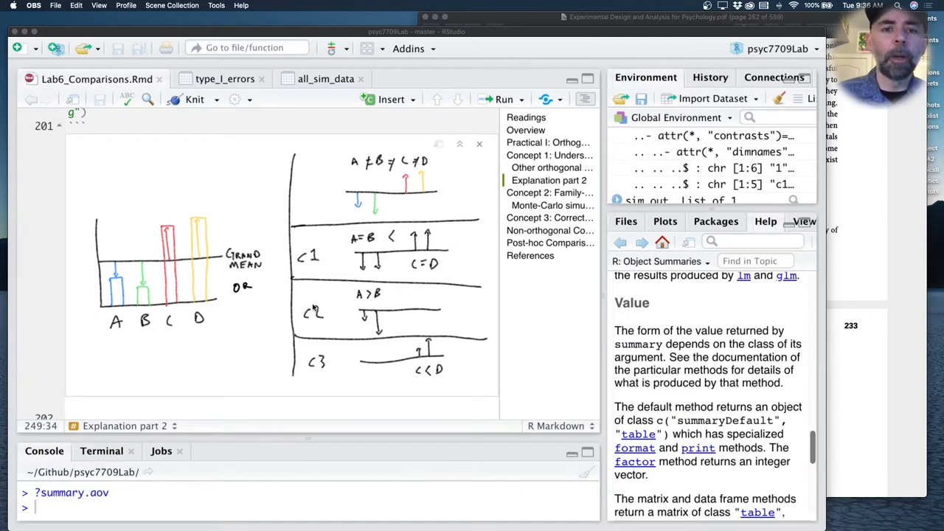
mouse_move(430, 310)
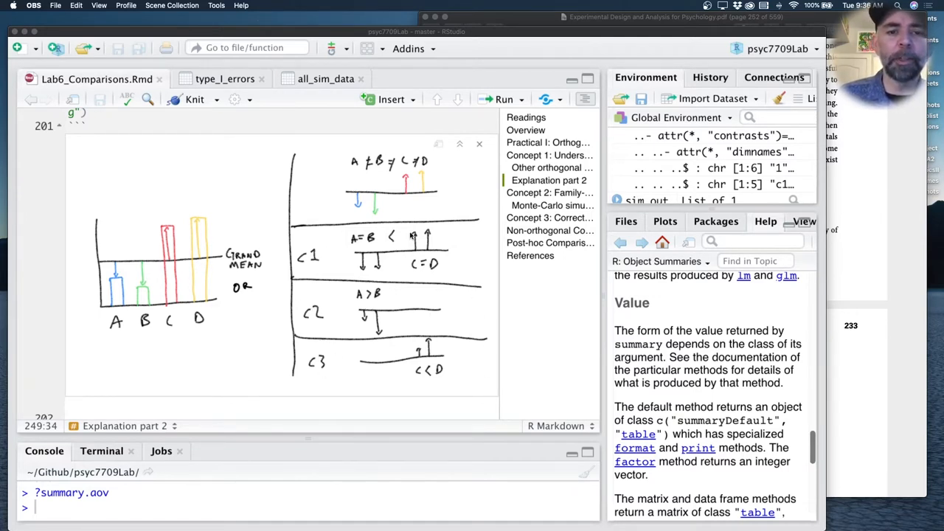
mouse_move(419, 358)
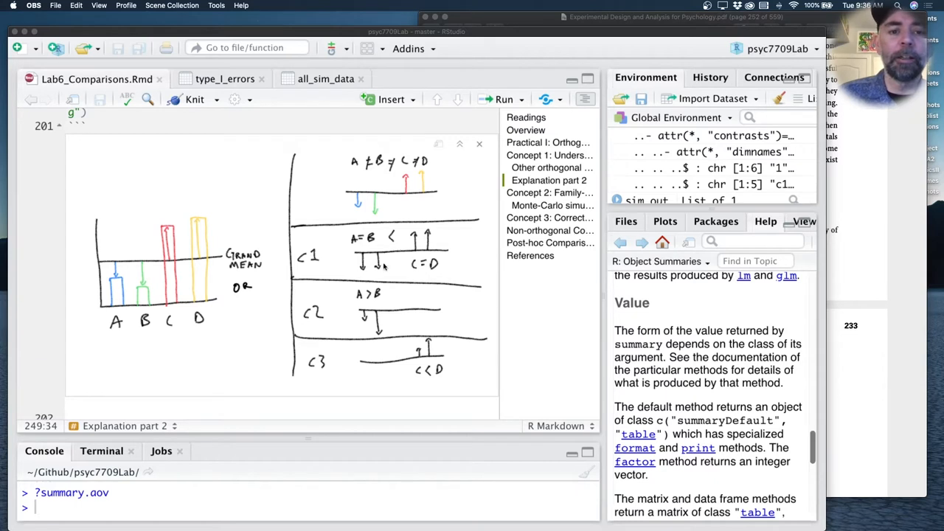
mouse_move(363, 266)
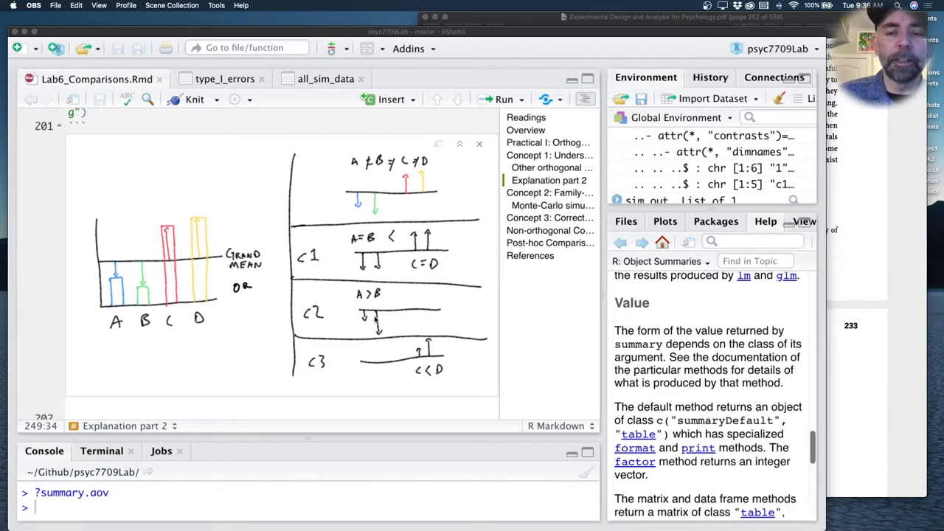
mouse_move(136, 287)
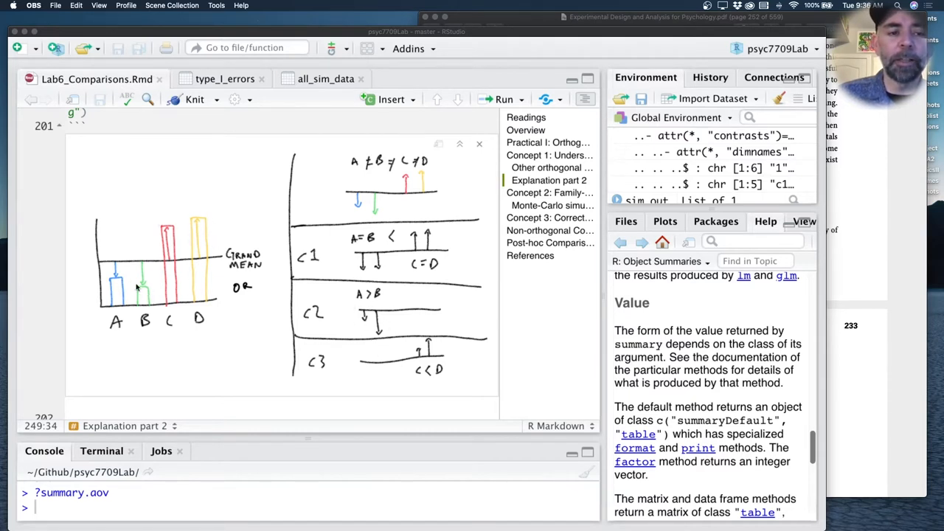
mouse_move(425, 347)
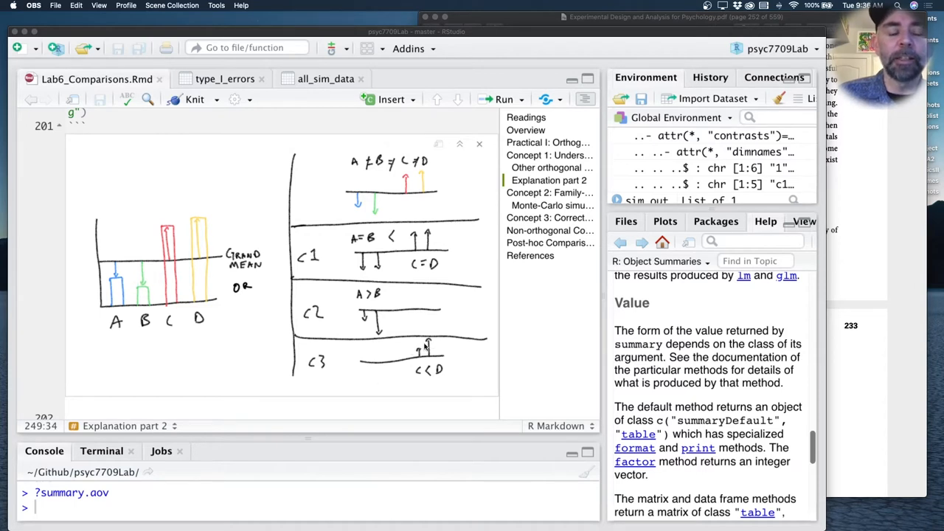
mouse_move(207, 218)
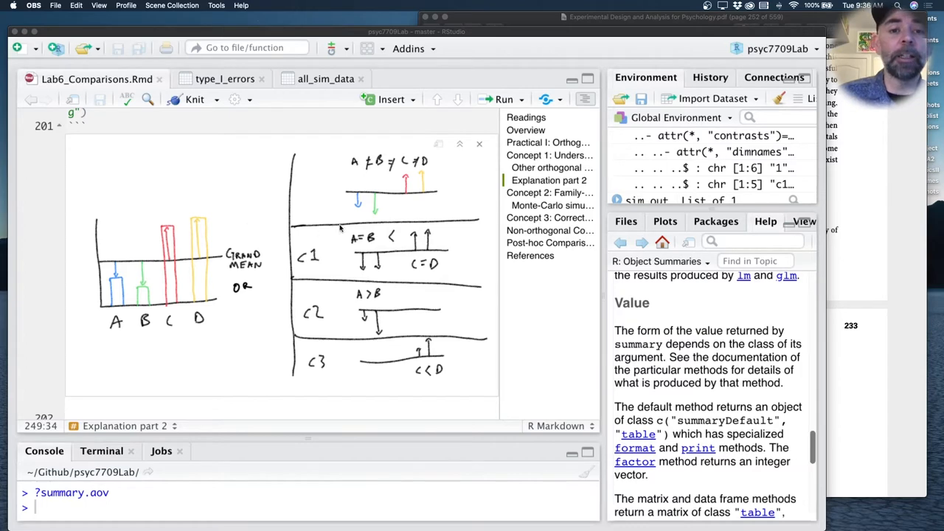
mouse_move(392, 245)
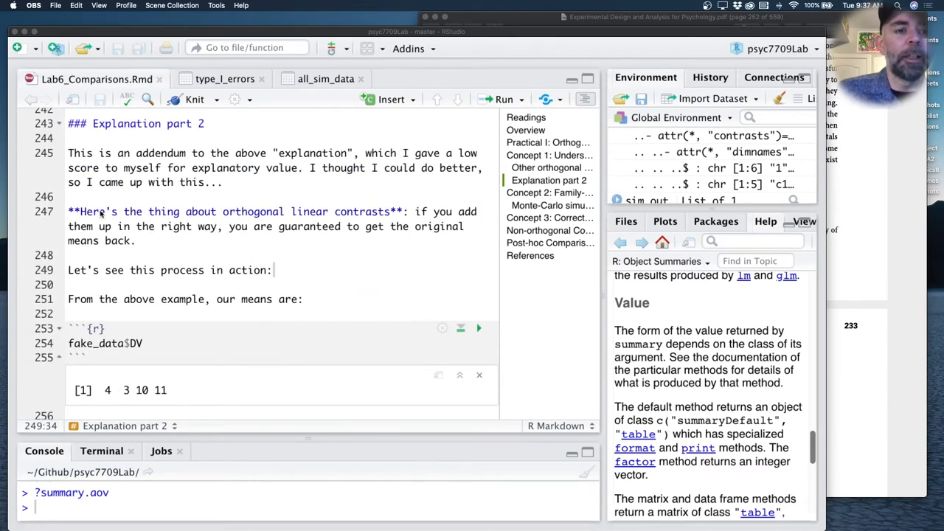
double_click(253, 213)
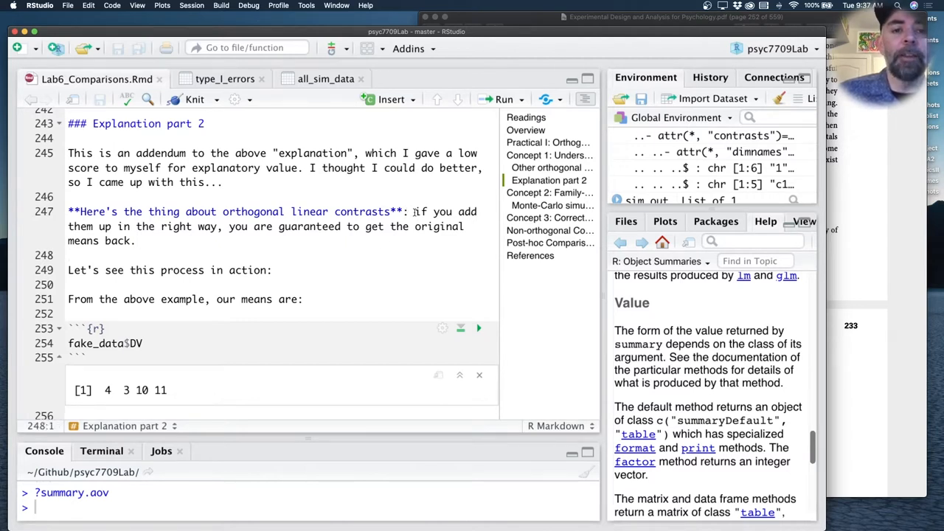
left_click_drag(413, 213, 218, 227)
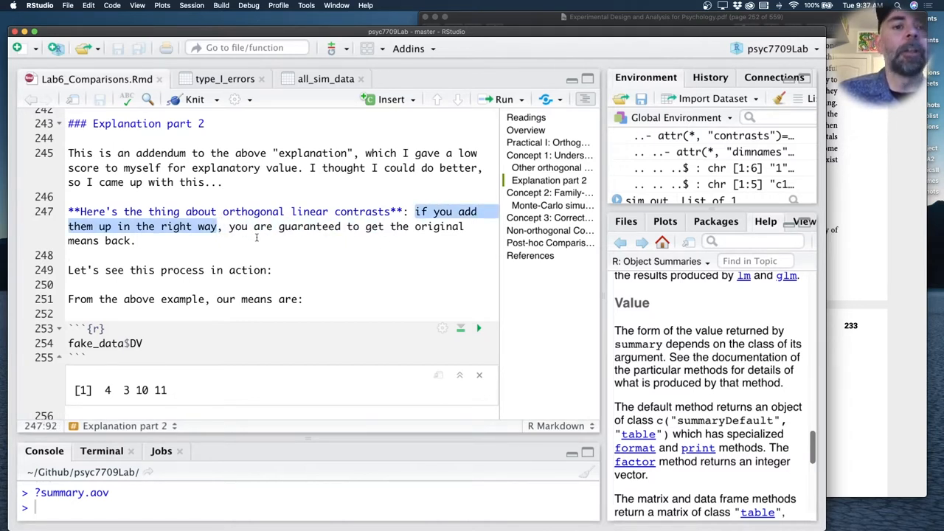
left_click(172, 245)
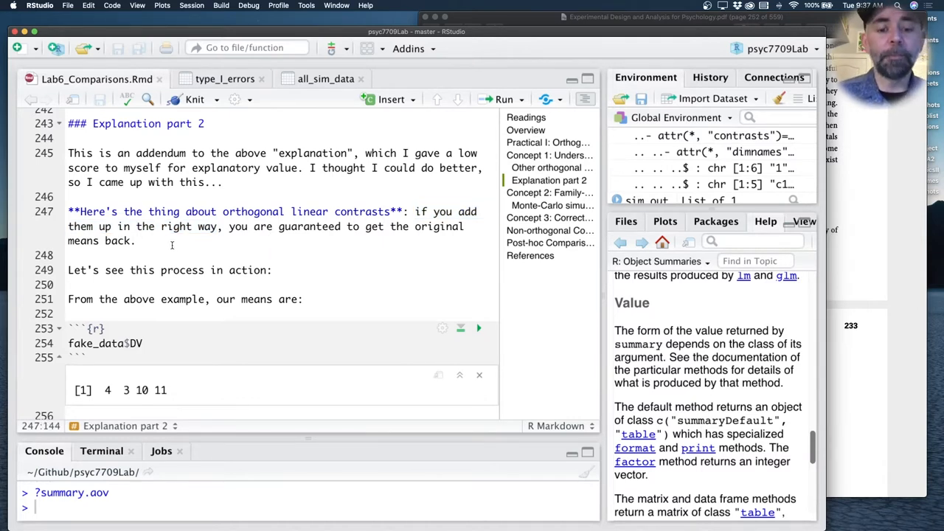
scroll("down", 3)
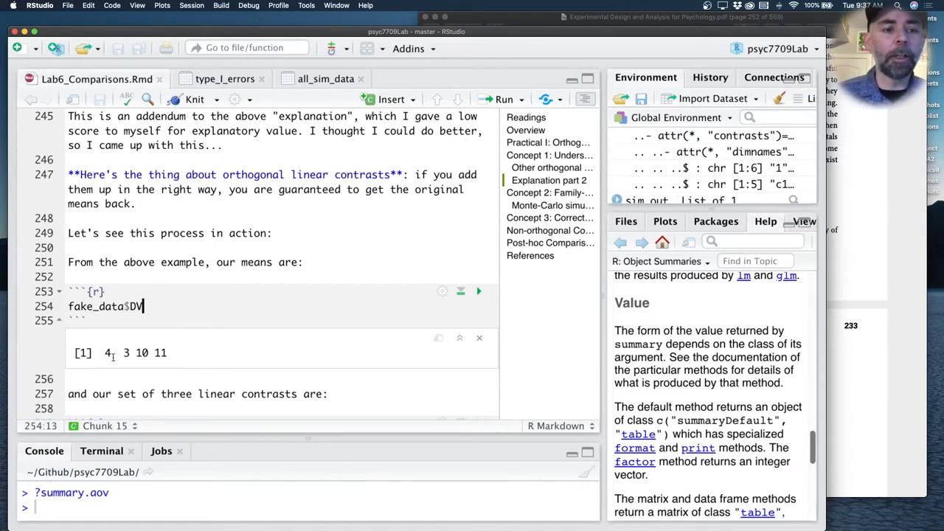
mouse_move(478, 291)
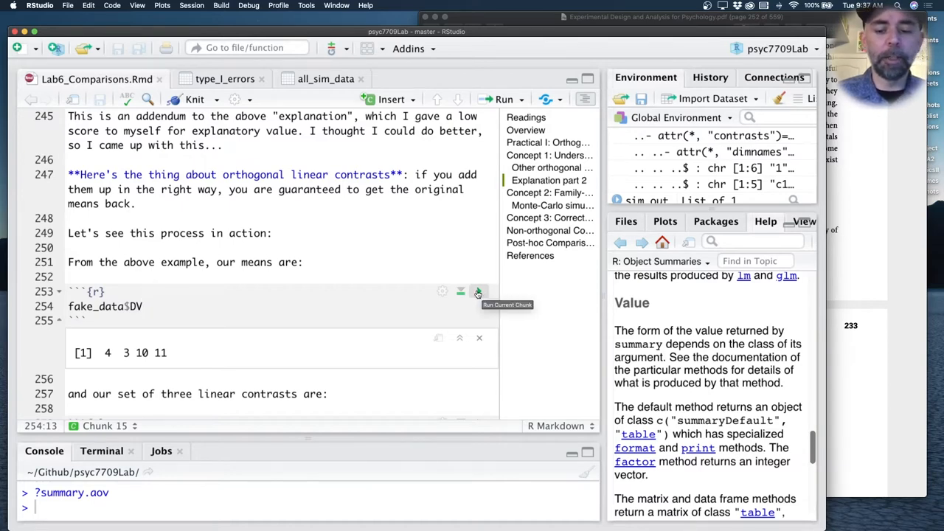
- Run the chunks printing group means 4 3 10 11 and the c1–c3 contrast matrix
left_click(477, 292)
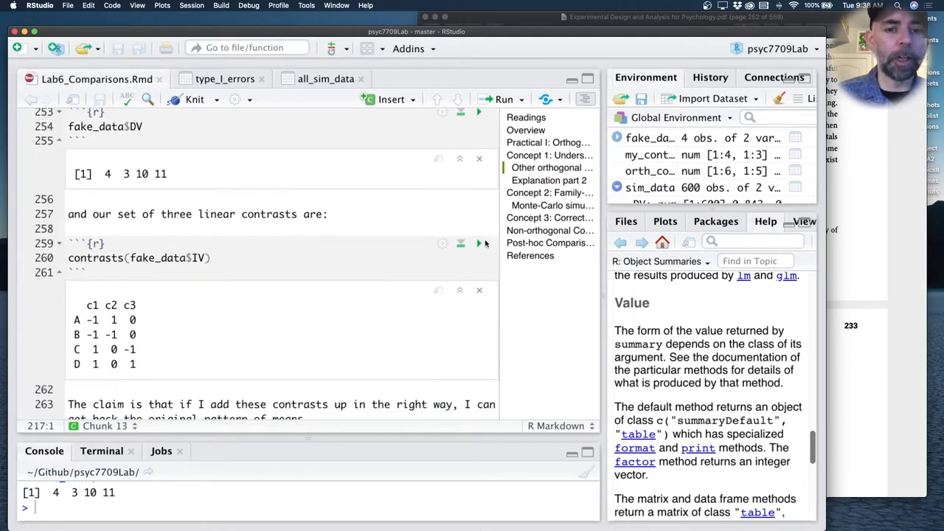
left_click(478, 241)
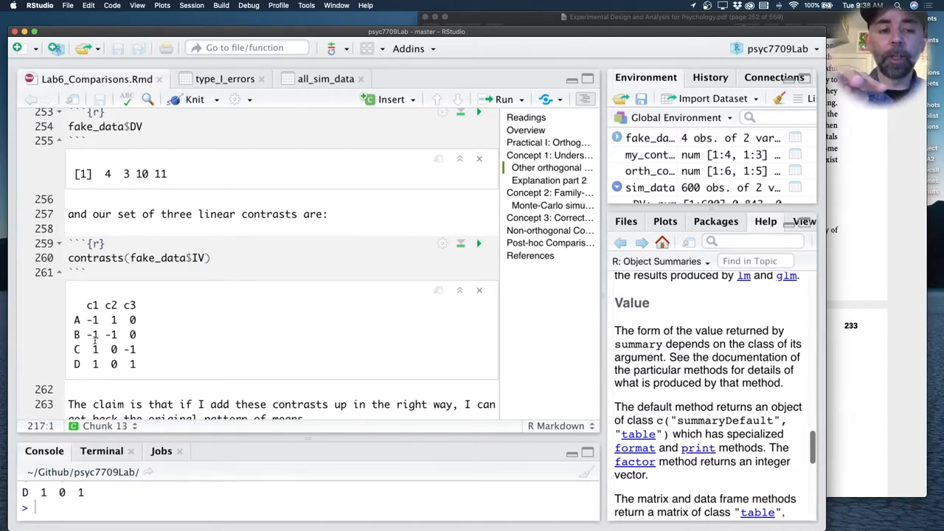
mouse_move(147, 301)
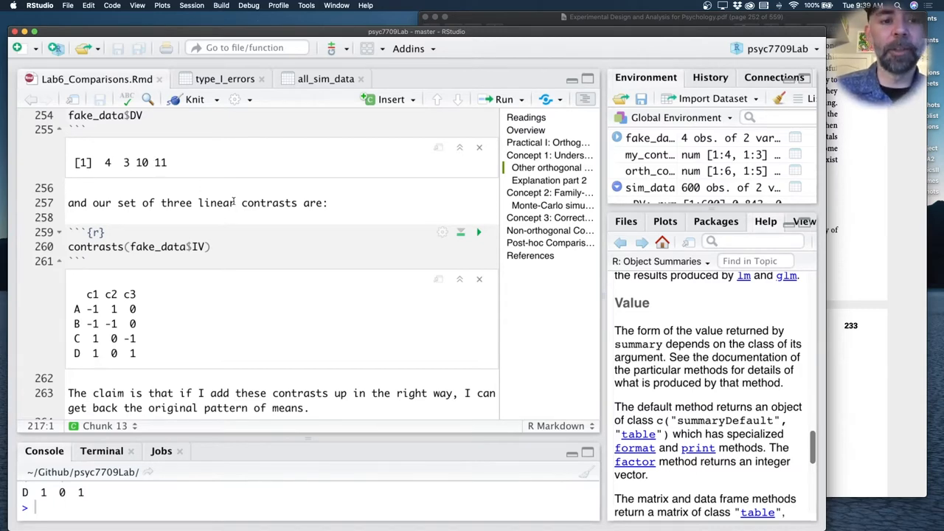
- Run grand_means <- c(7,7,7,7) so the Environment shows grand_means as 7 7 7 7
scroll("down", 3)
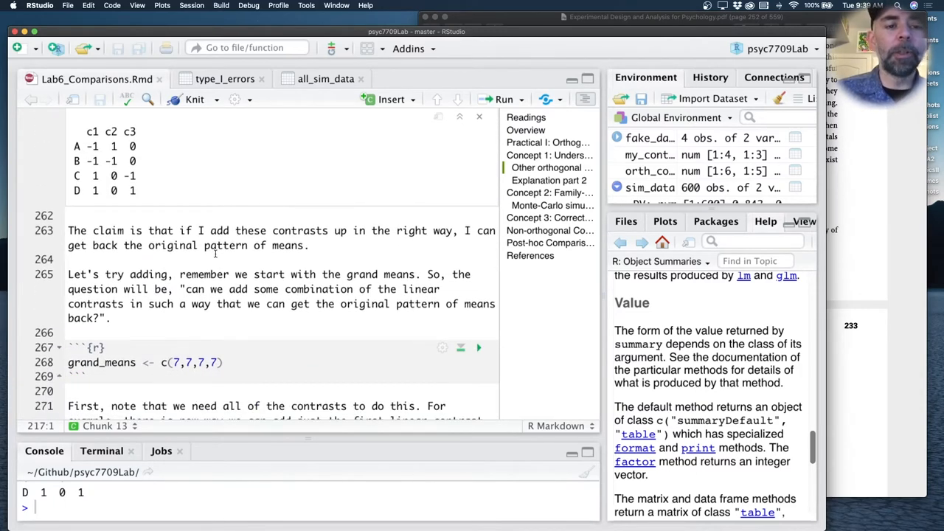
scroll("down", 3)
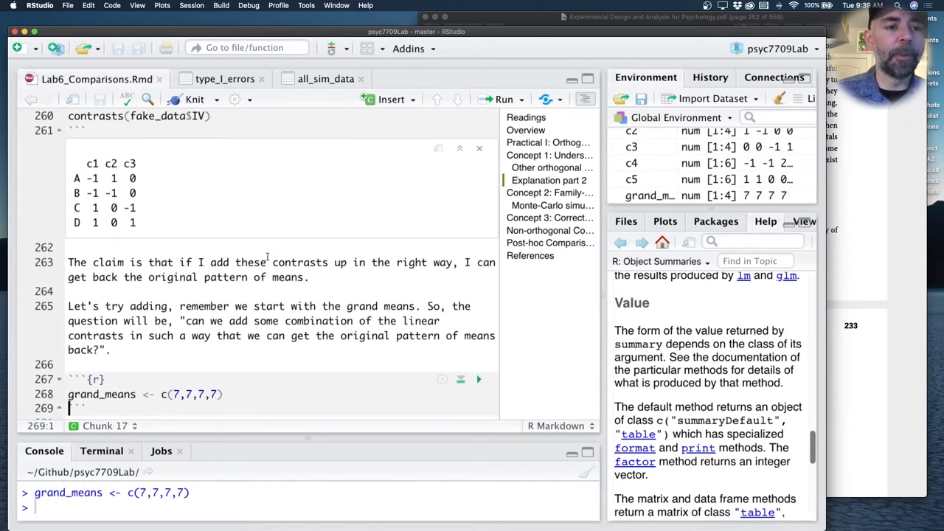
scroll("up", 3)
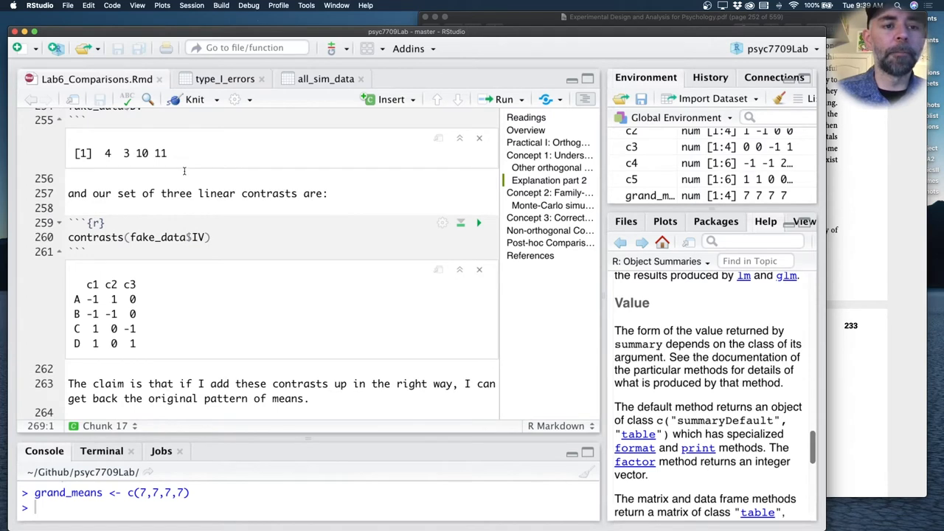
scroll("down", 3)
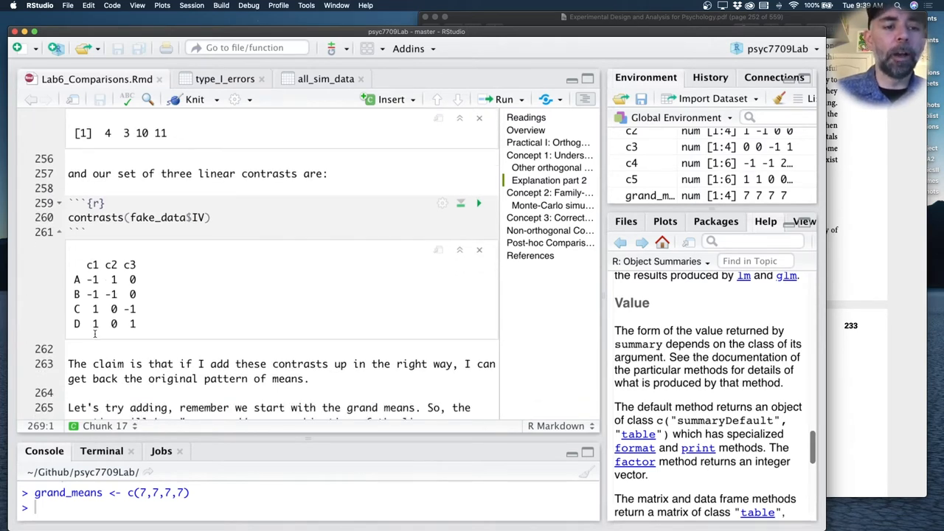
mouse_move(133, 336)
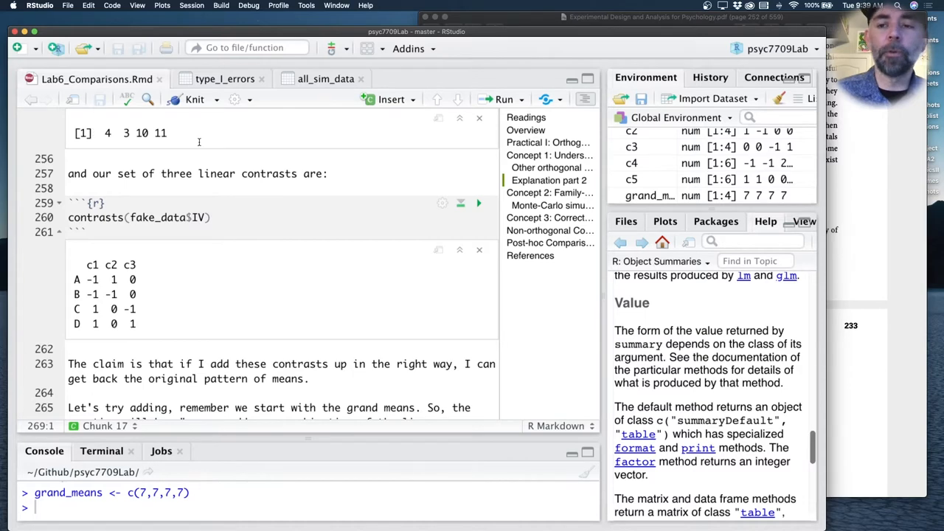
scroll("down", 3)
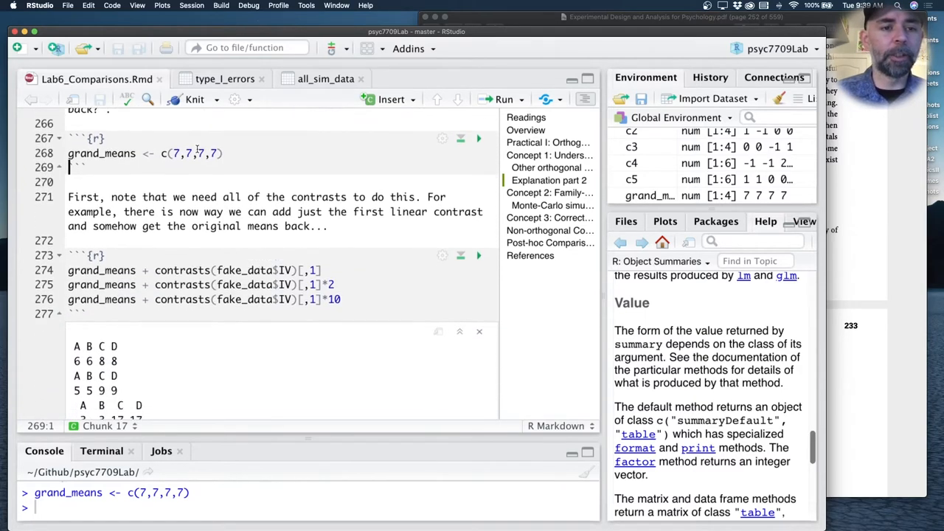
- Evaluate grand_means alone, then grand_means plus the first contrast giving 6 6 8 8
left_click(189, 284)
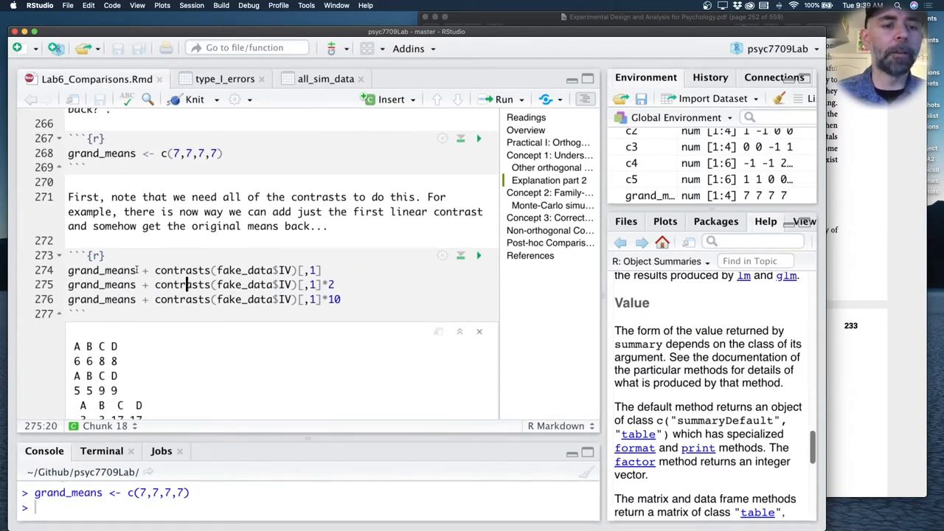
left_click(136, 270)
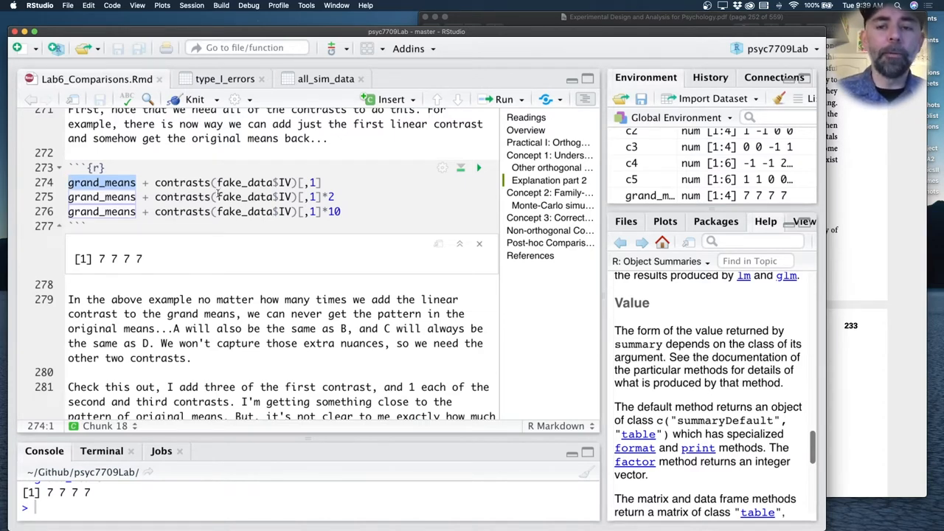
mouse_move(145, 260)
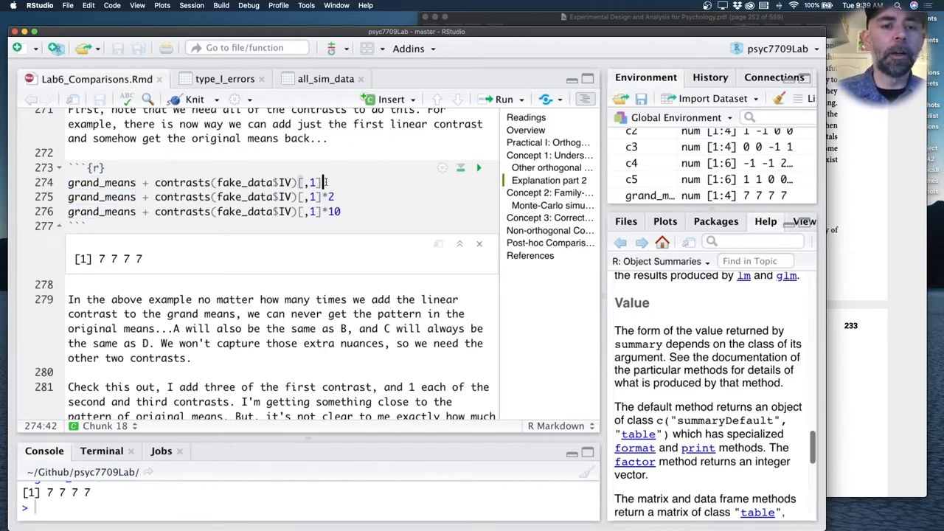
scroll("up", 3)
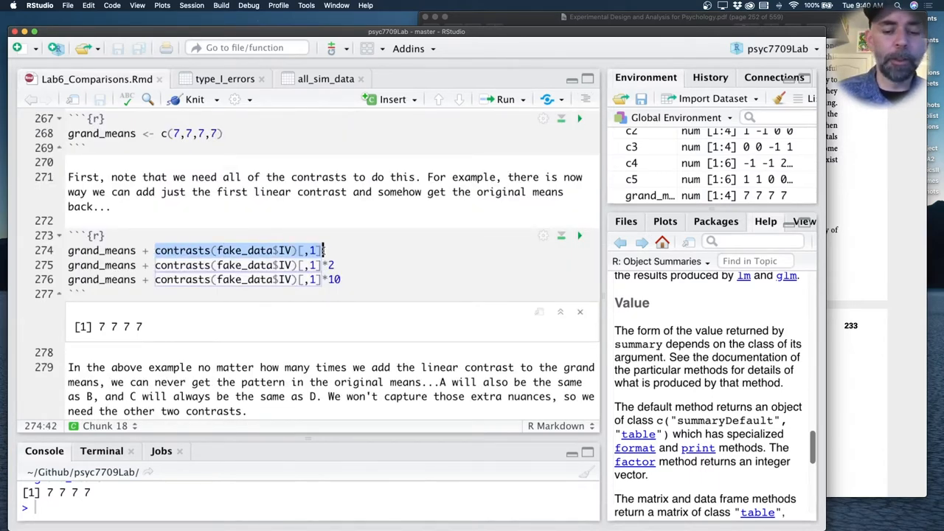
left_click(504, 99)
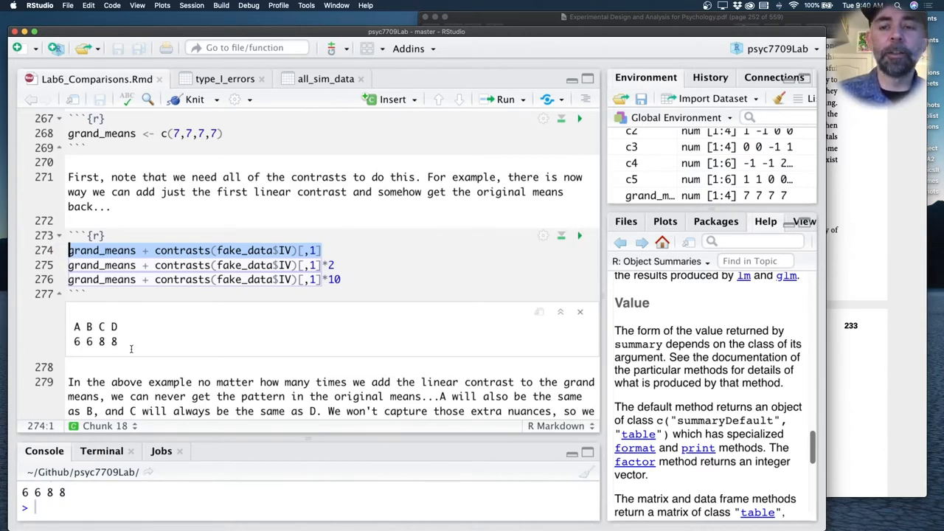
mouse_move(150, 361)
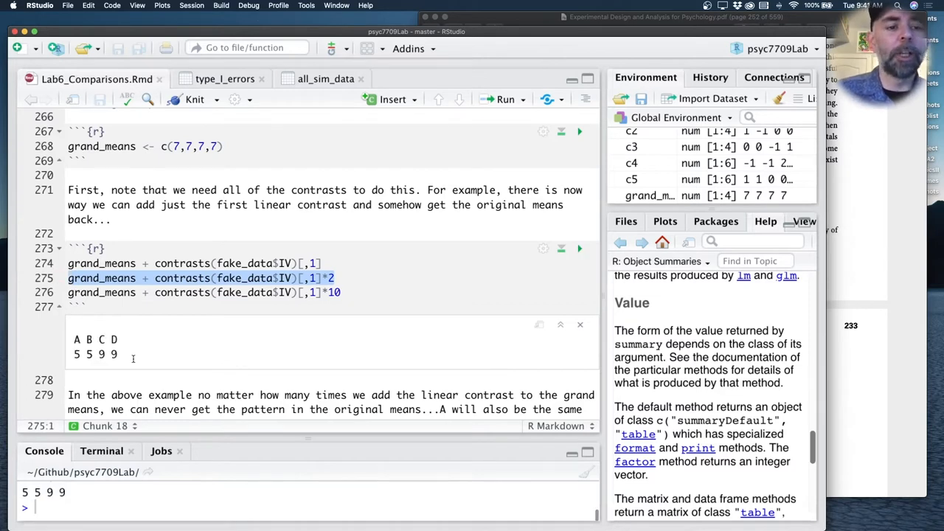
mouse_move(572, 298)
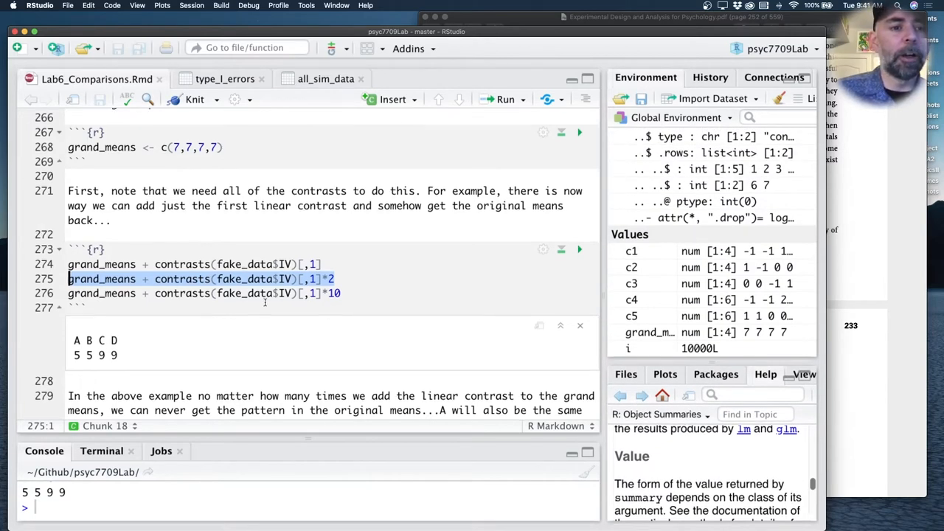
- Evaluate grand_means alone, then with the first contrast added, from the combined-sum chunk
scroll("up", 3)
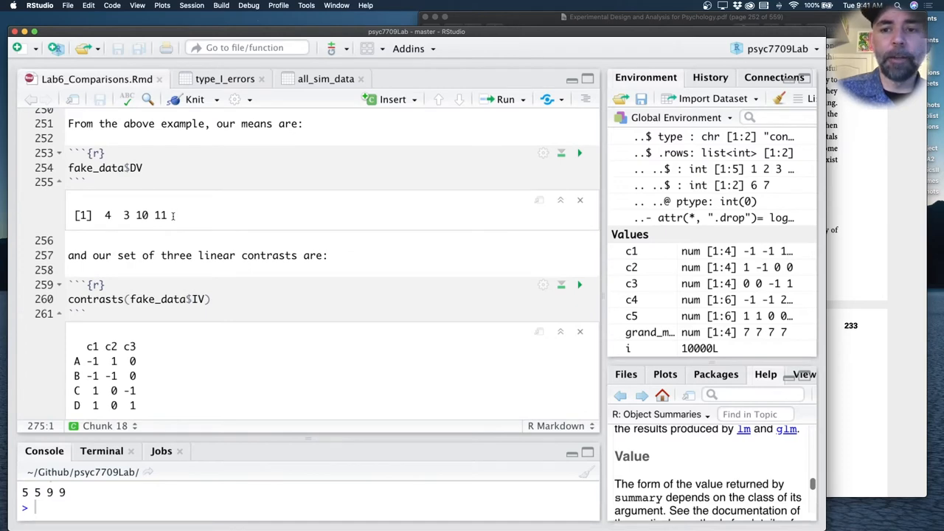
scroll("down", 3)
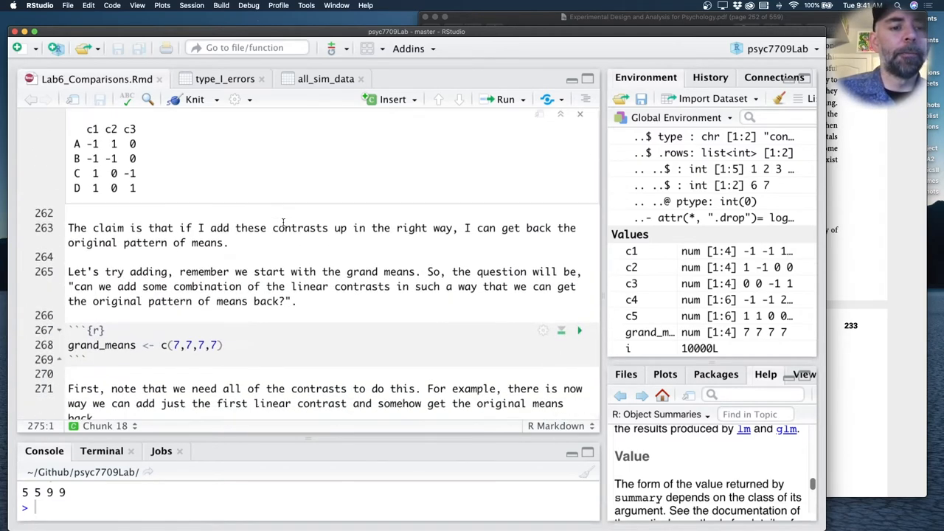
scroll("down", 3)
type("grand_means + contrasts(fake_data$IV)[,1]*2")
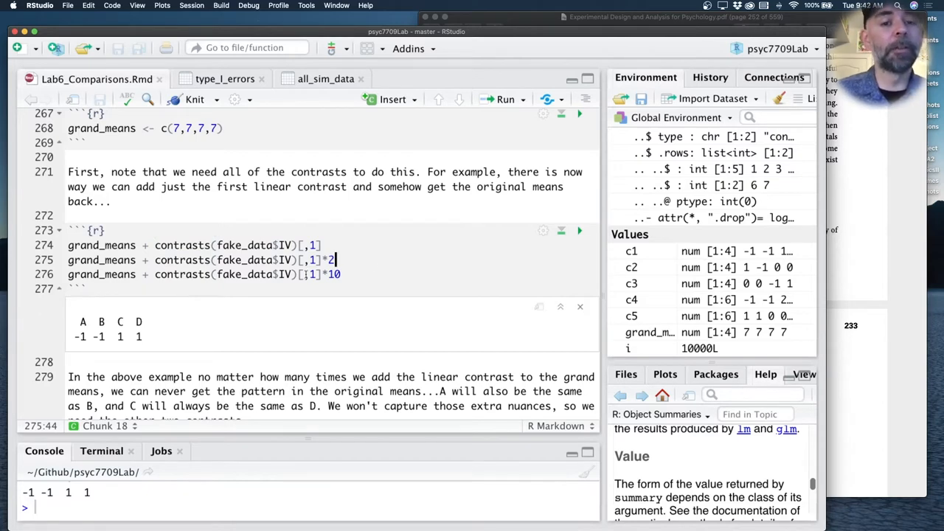
scroll("down", 3)
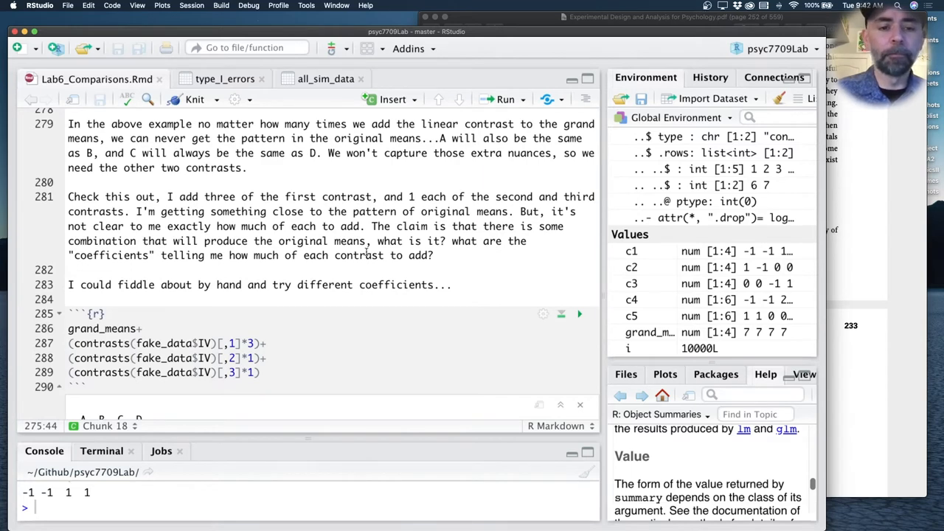
left_click(578, 212)
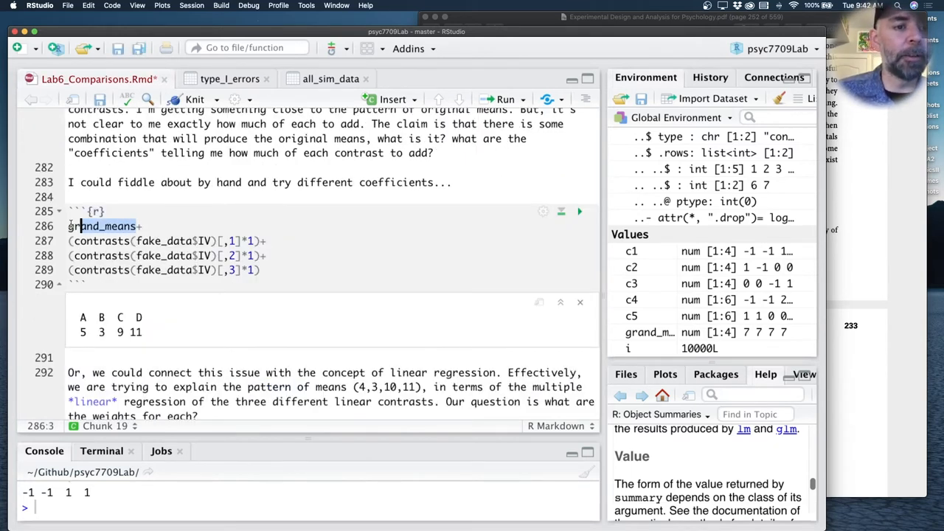
left_click(578, 212)
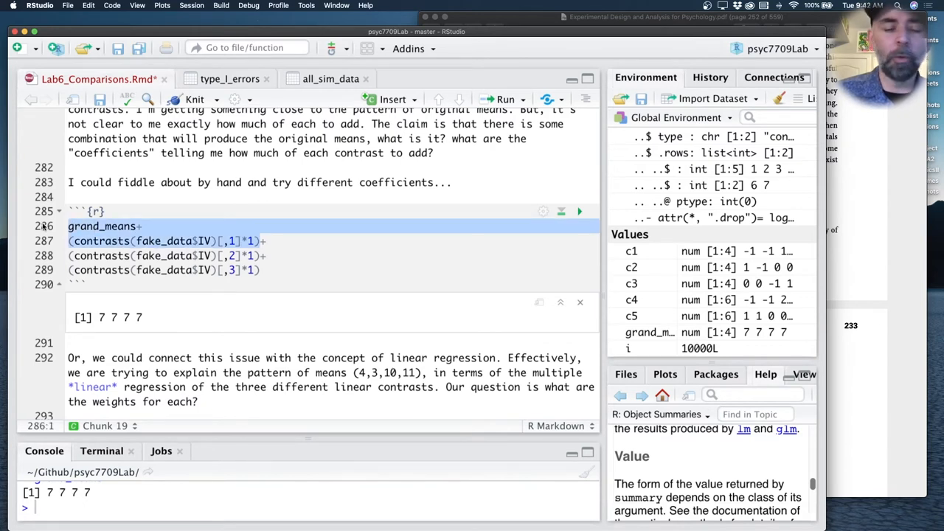
left_click(578, 213)
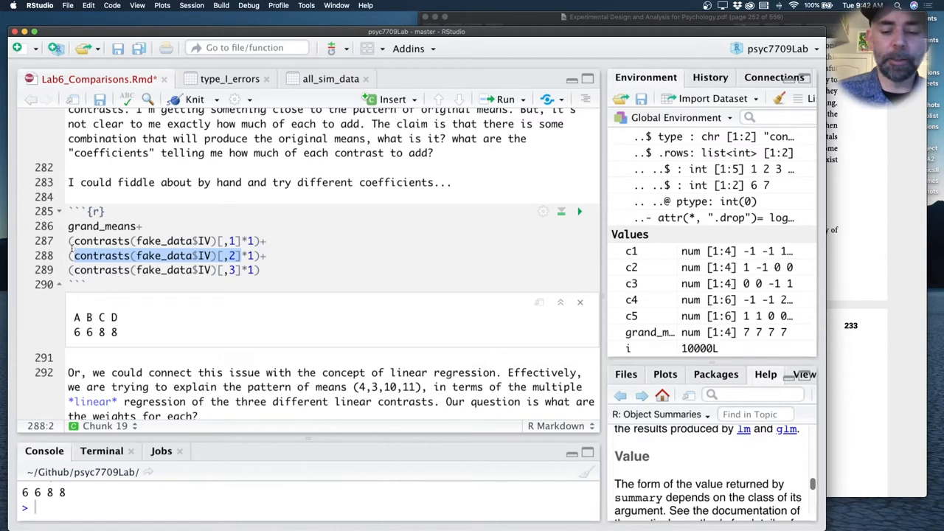
- Add the second and third contrasts to reach 7 5 7 9 versus means 4 3 10 11
left_click(578, 213)
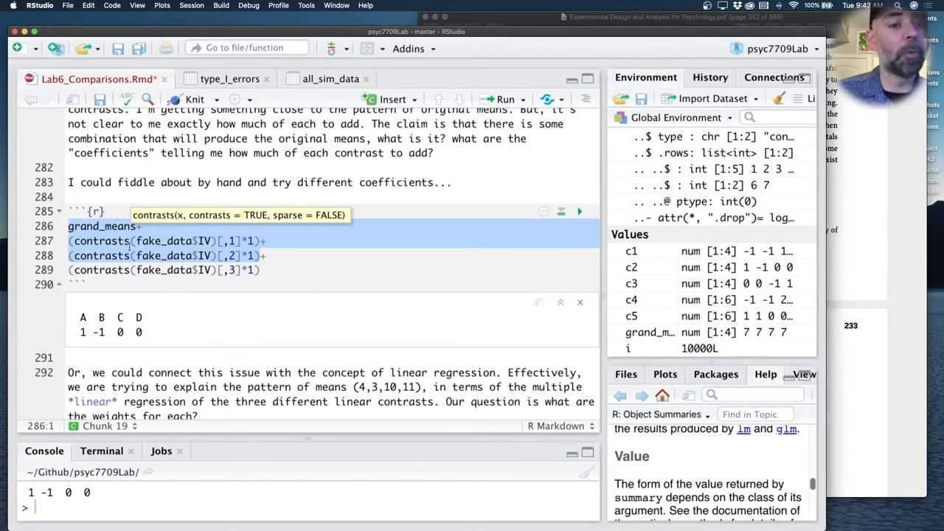
left_click(578, 213)
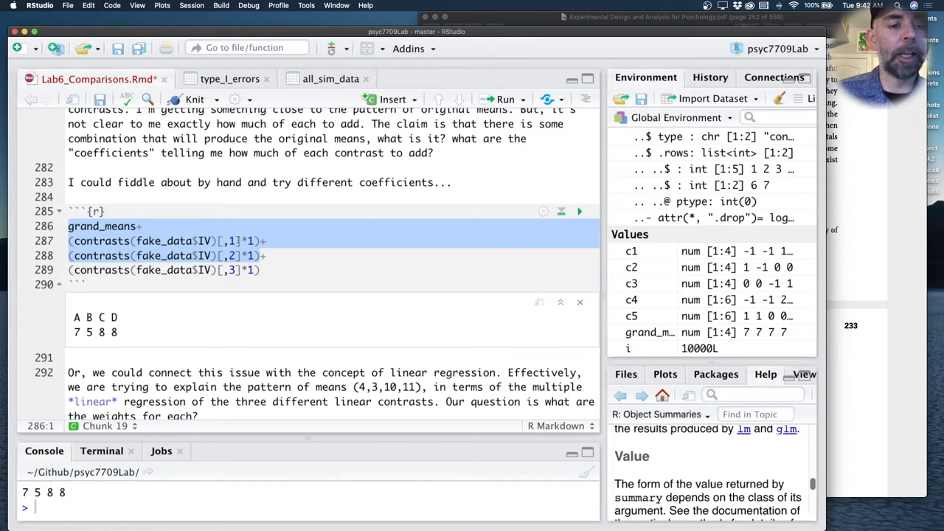
left_click(263, 269)
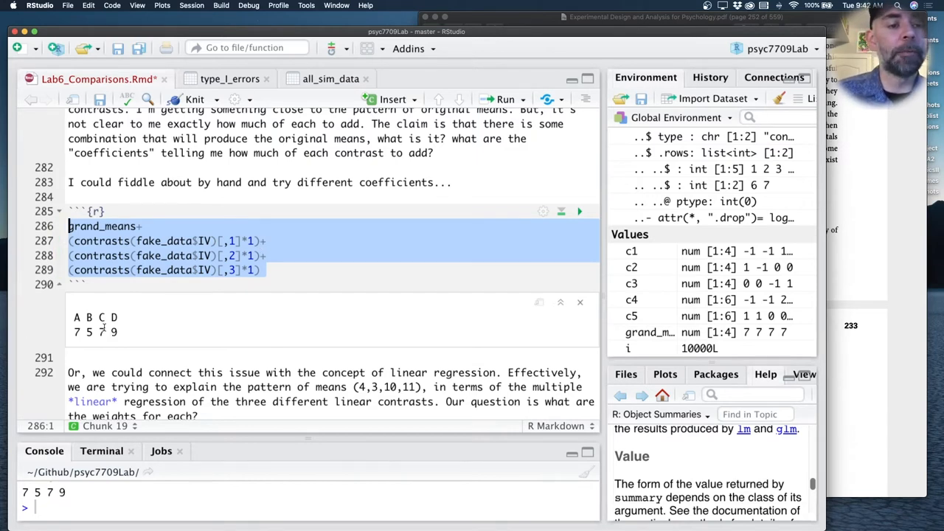
mouse_move(292, 308)
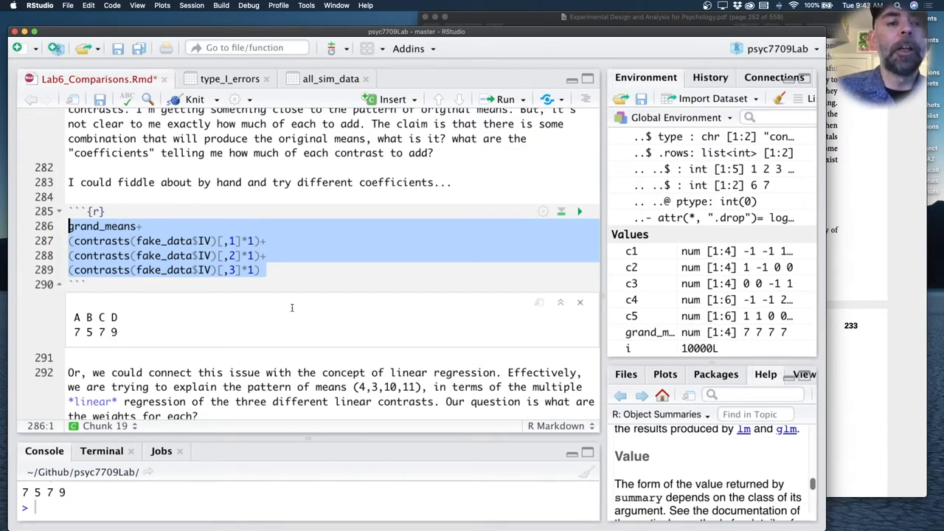
mouse_move(162, 247)
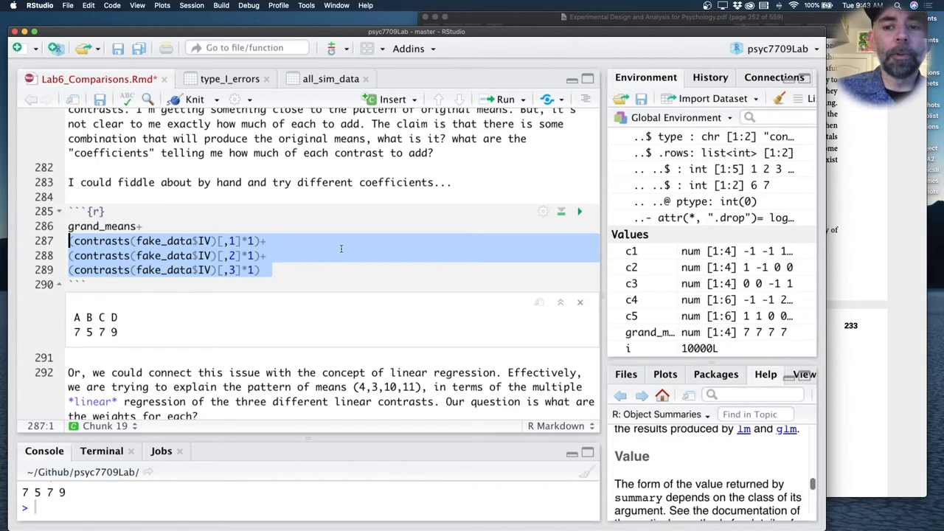
mouse_move(342, 452)
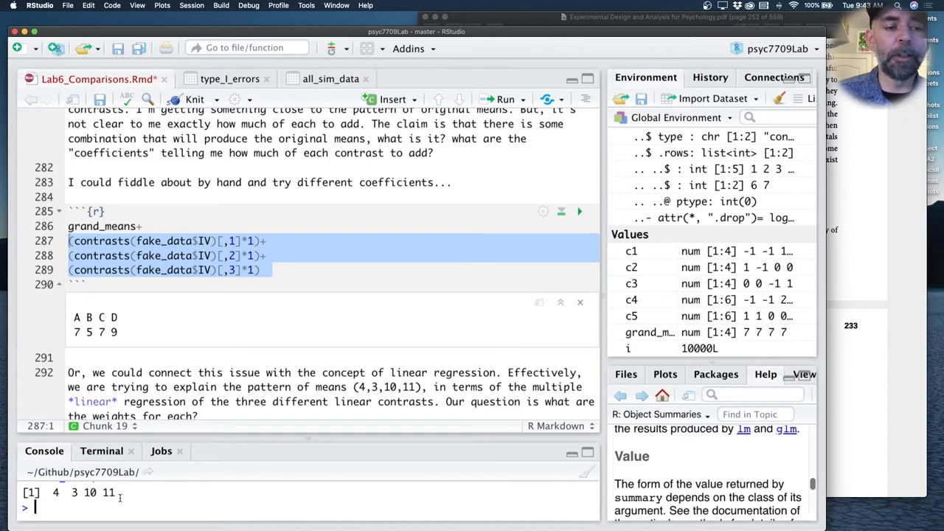
left_click(274, 268)
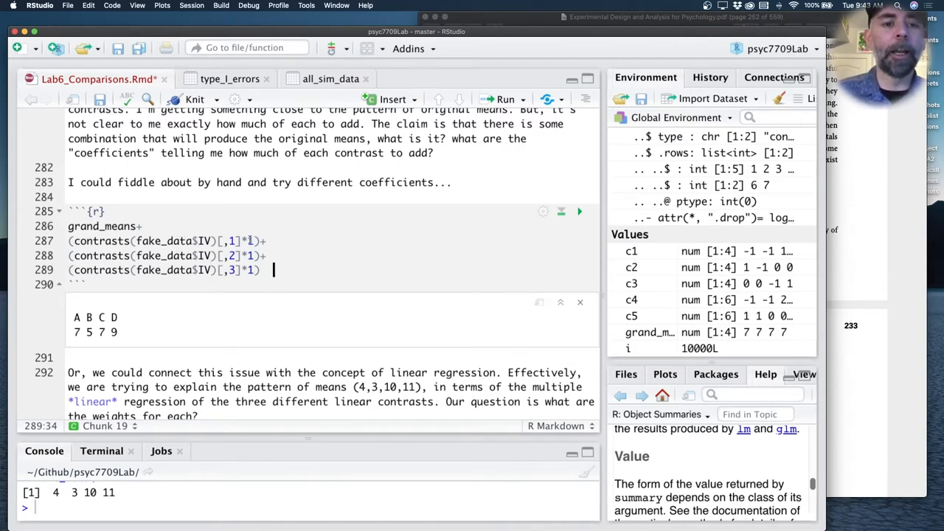
- Double the first contrast's multiplier to 2 and rerun the weighted sum
left_click(268, 255)
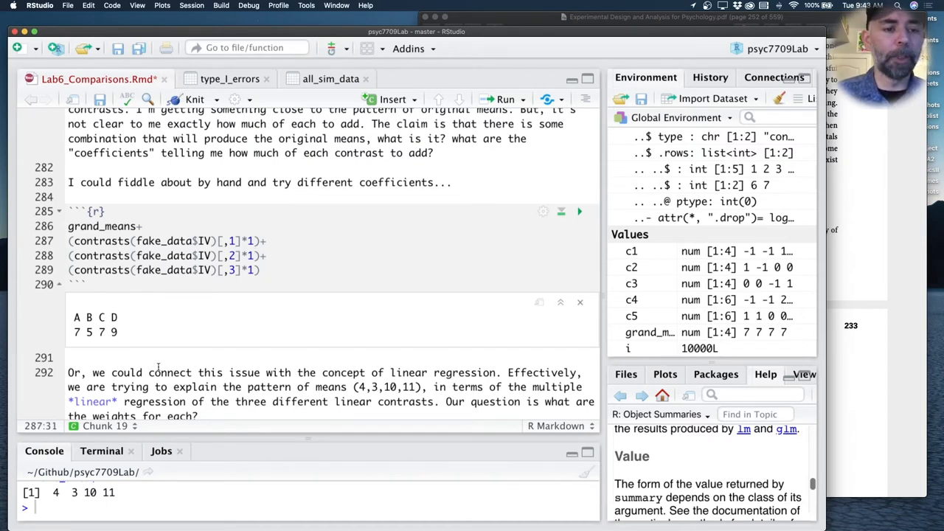
mouse_move(77, 328)
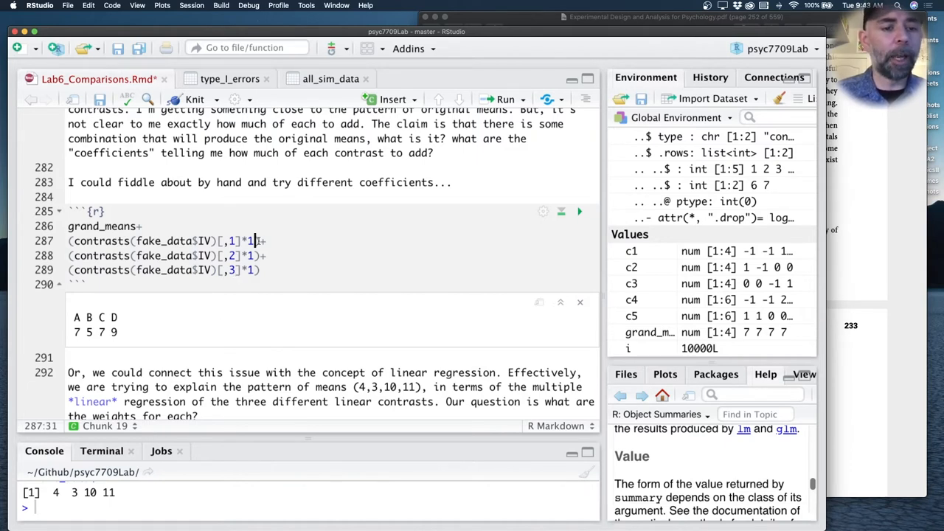
mouse_move(131, 336)
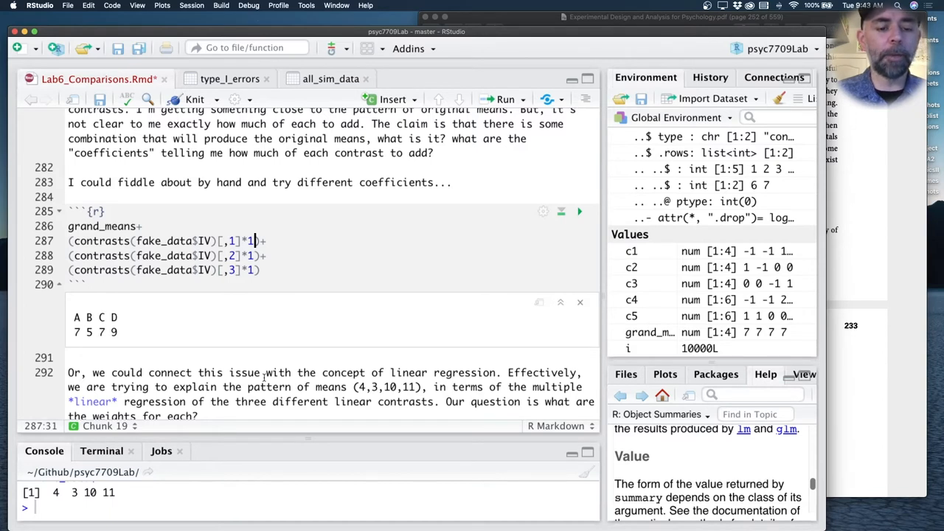
type("2")
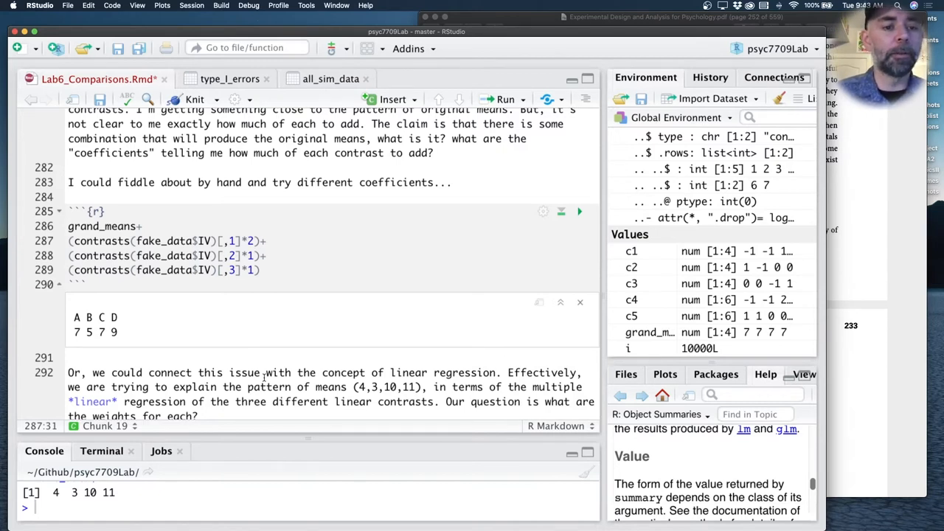
left_click(579, 213)
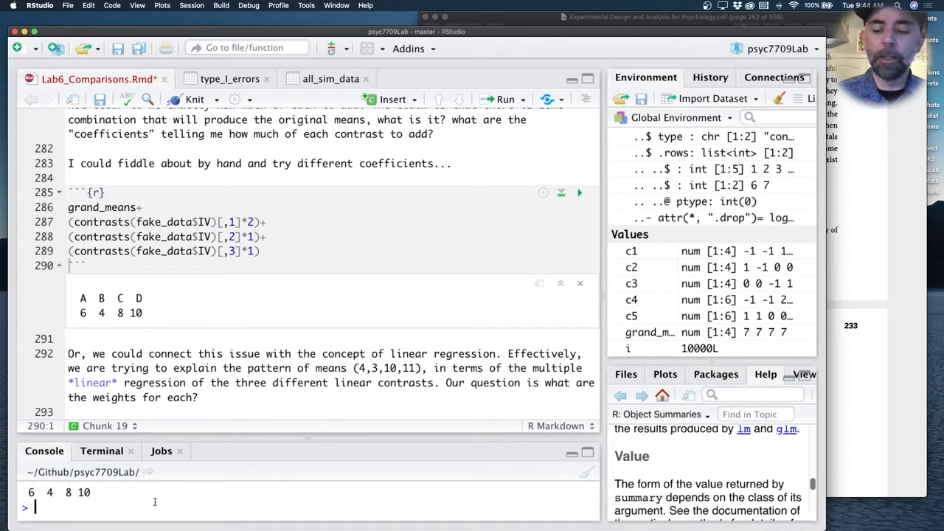
- Print fake_data$DV in the console to compare with the sum, then revisit the multiplier
type("fake_data$DV")
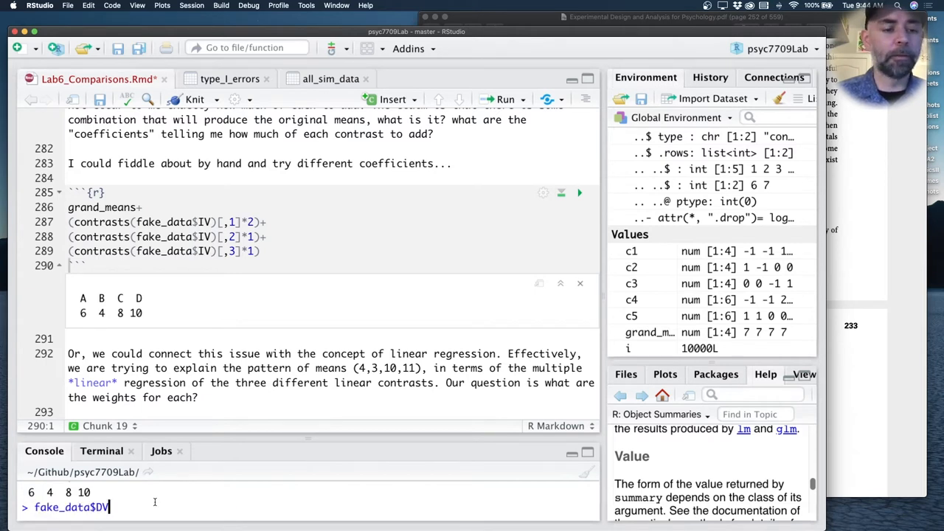
key("Return")
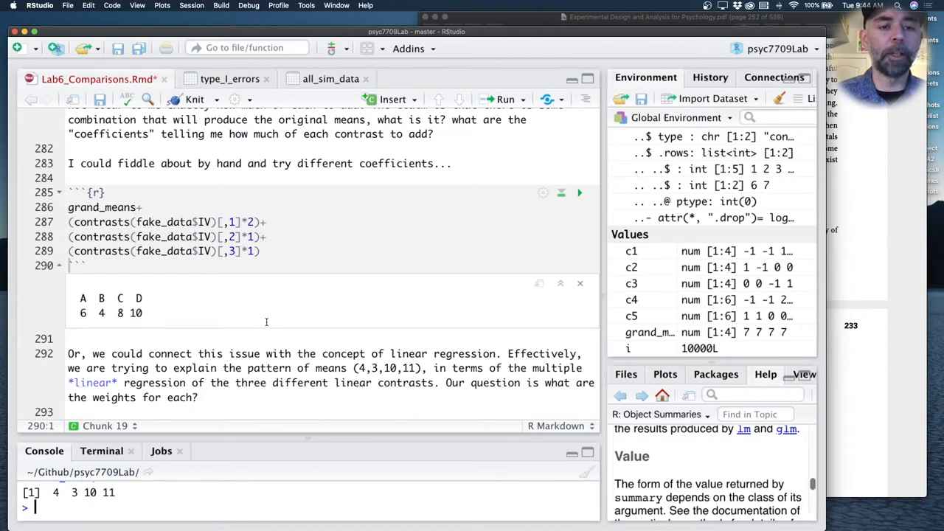
mouse_move(121, 319)
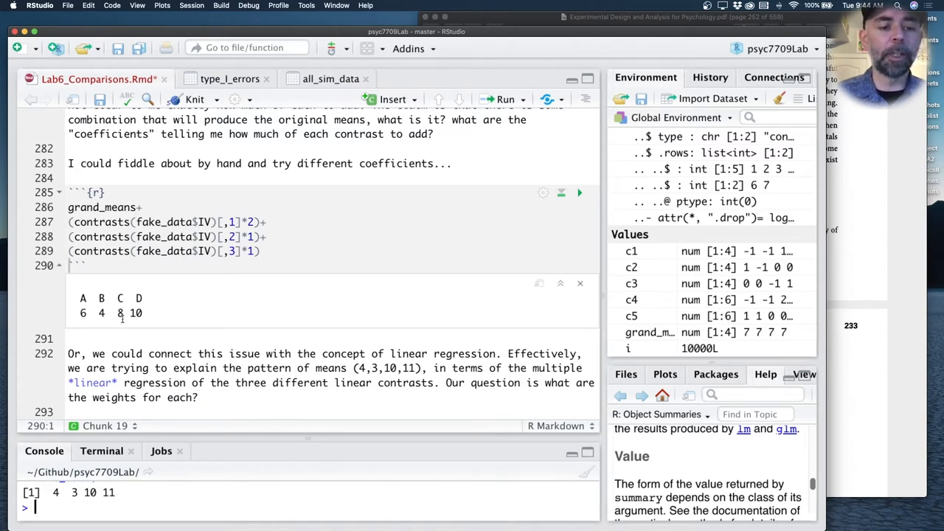
left_click(253, 221)
type("3")
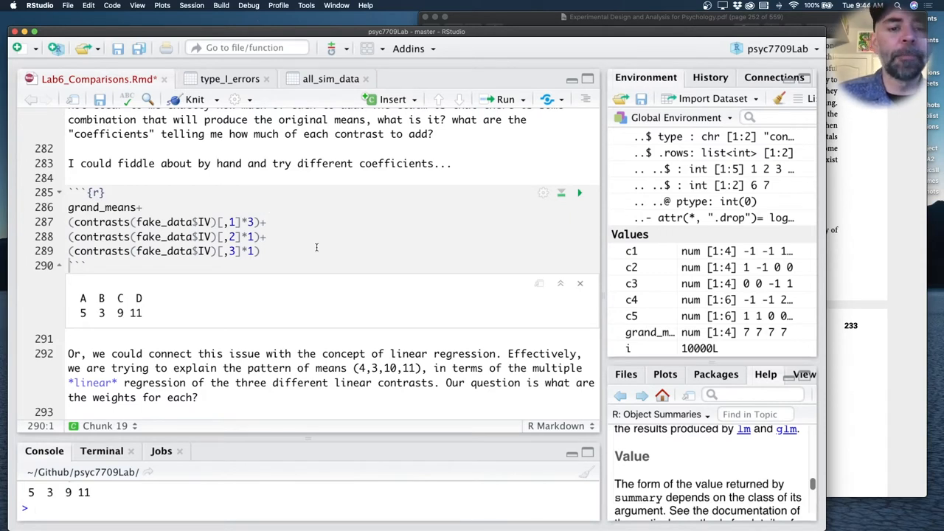
mouse_move(308, 254)
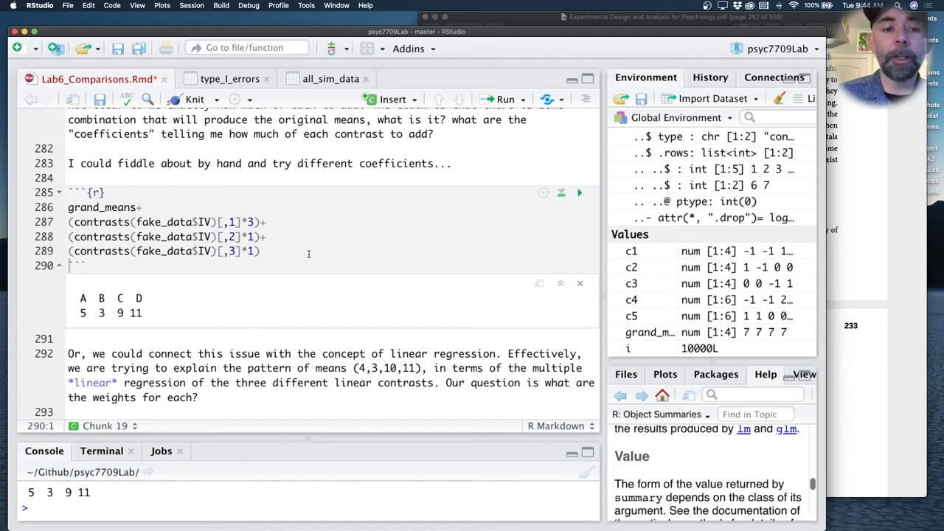
mouse_move(136, 215)
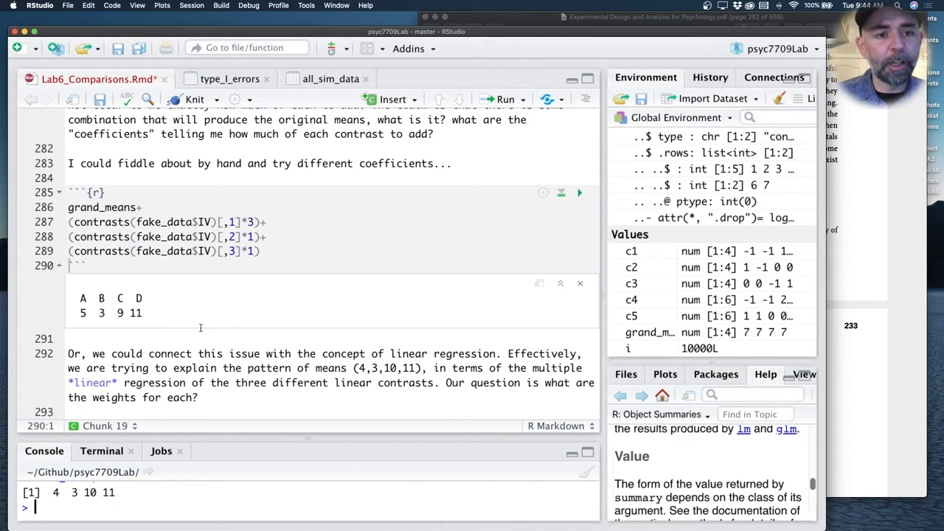
- Run contrasts(fake_data$IV) in the console and scroll to the regression chunk
left_click(273, 251)
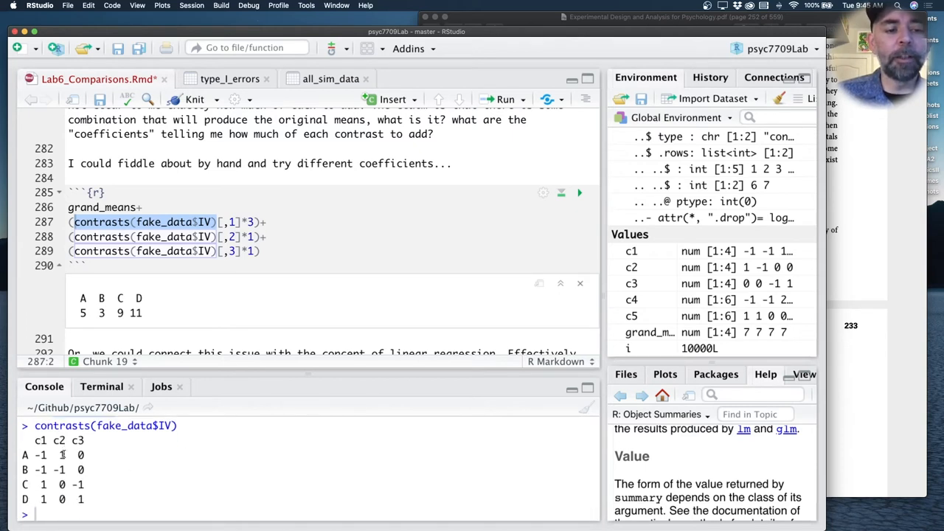
mouse_move(151, 491)
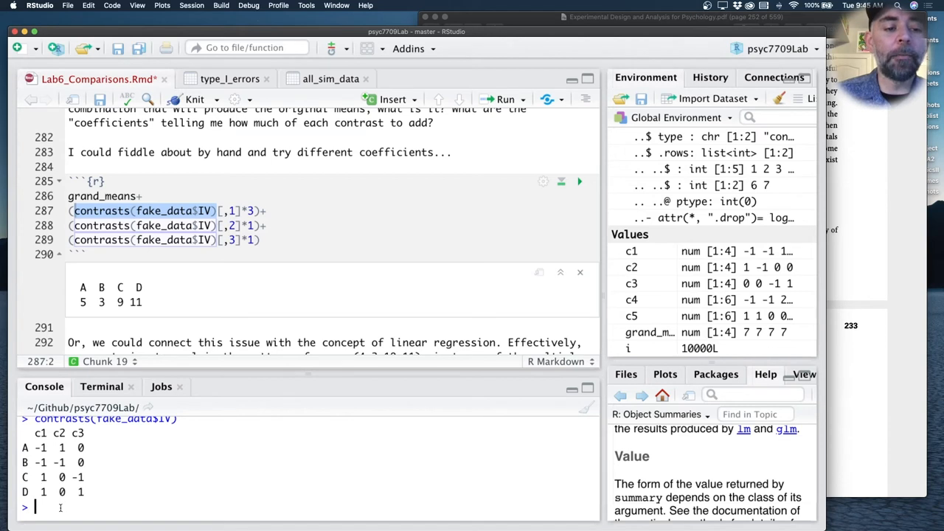
mouse_move(153, 395)
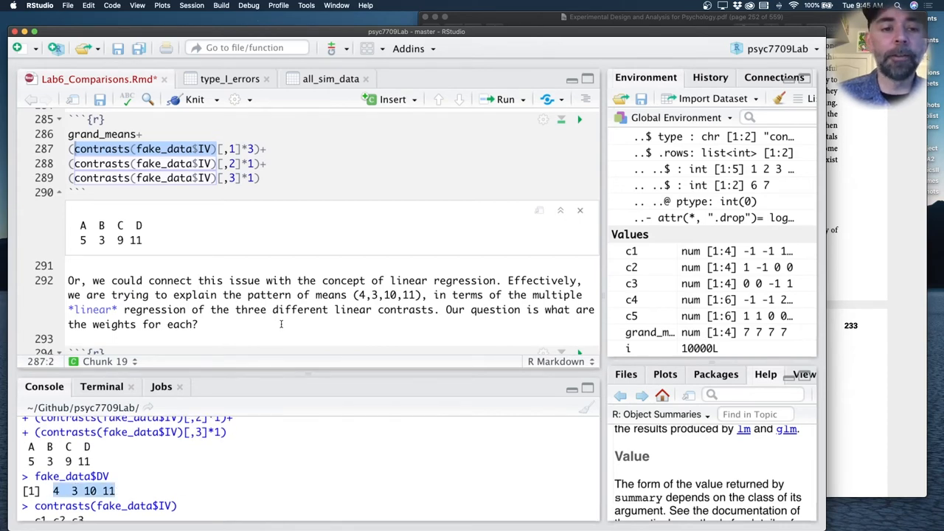
scroll("down", 3)
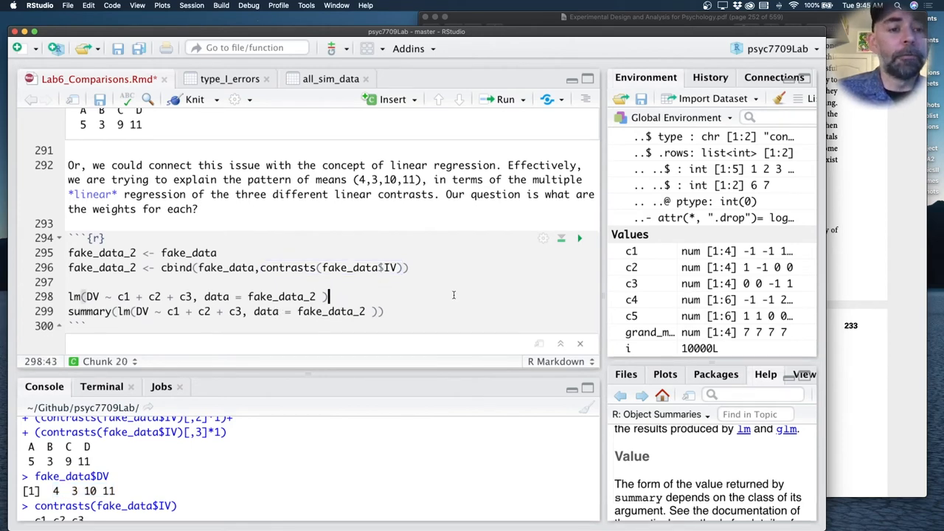
- Run the cbind lines creating fake_data_2 with c1, c2, c3 and open it as a table
left_click(315, 251)
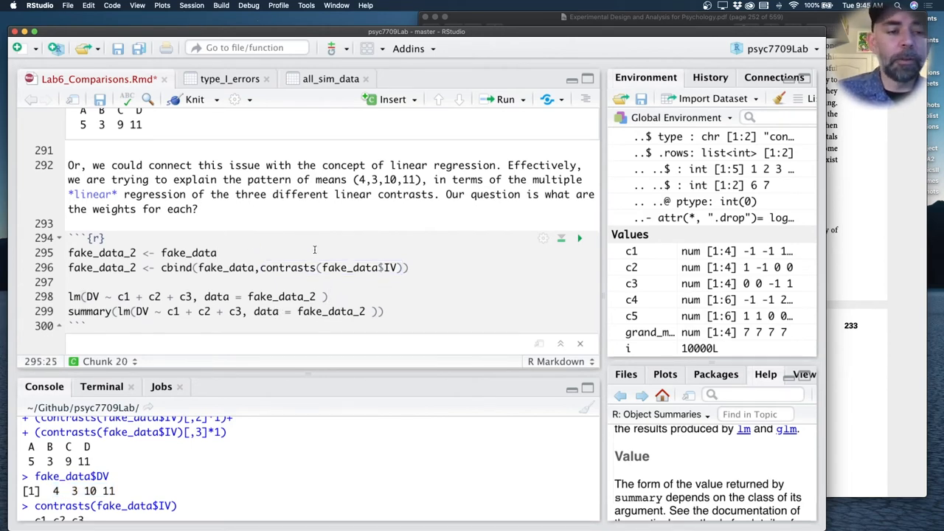
left_click(579, 168)
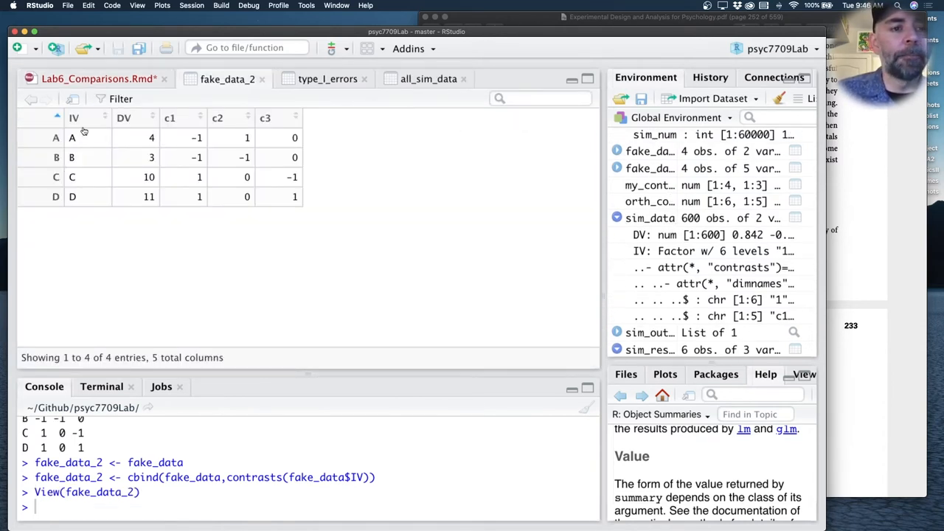
mouse_move(92, 206)
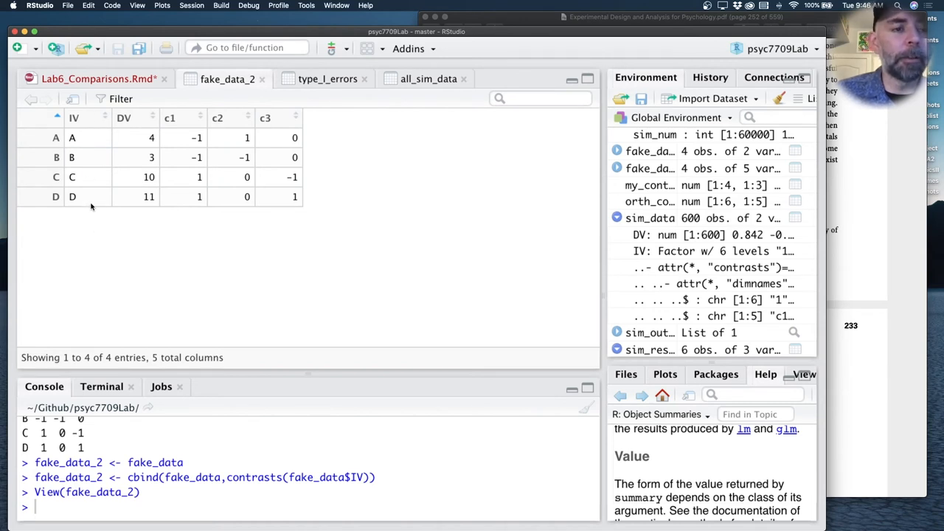
mouse_move(194, 135)
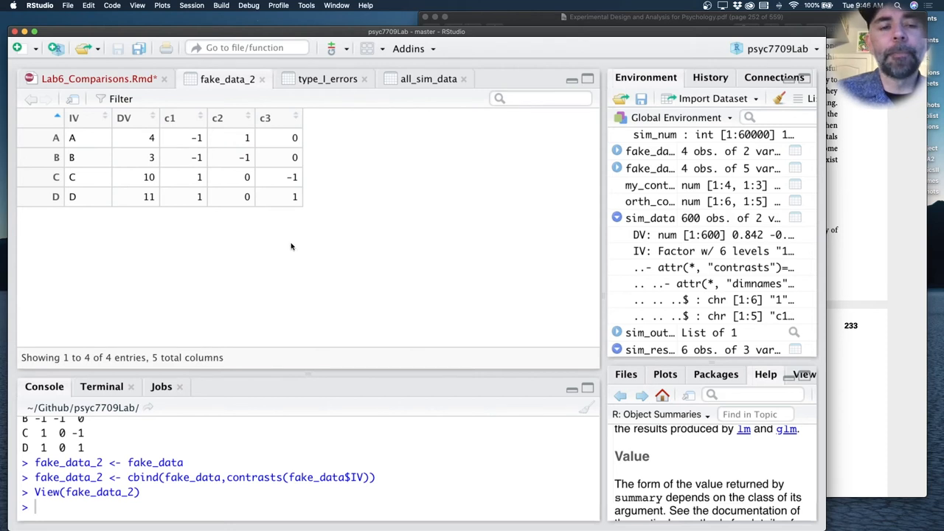
mouse_move(307, 221)
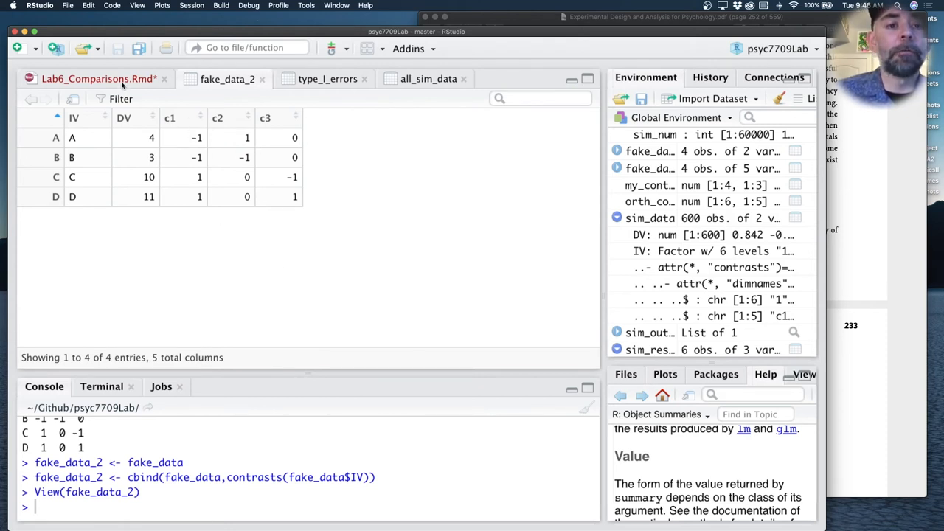
- Run lm(DV ~ c1 + c2 + c3) on fake_data_2 from the Rmd tab
left_click(97, 80)
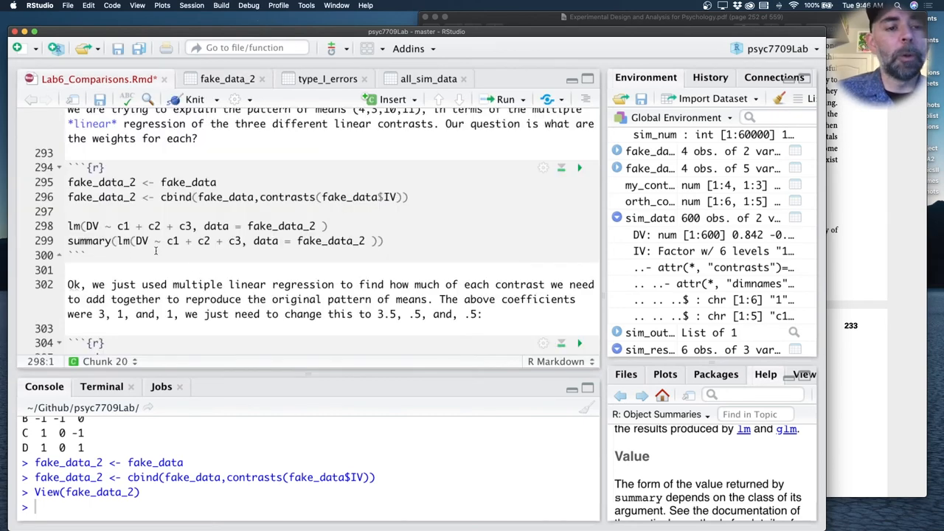
left_click(73, 226)
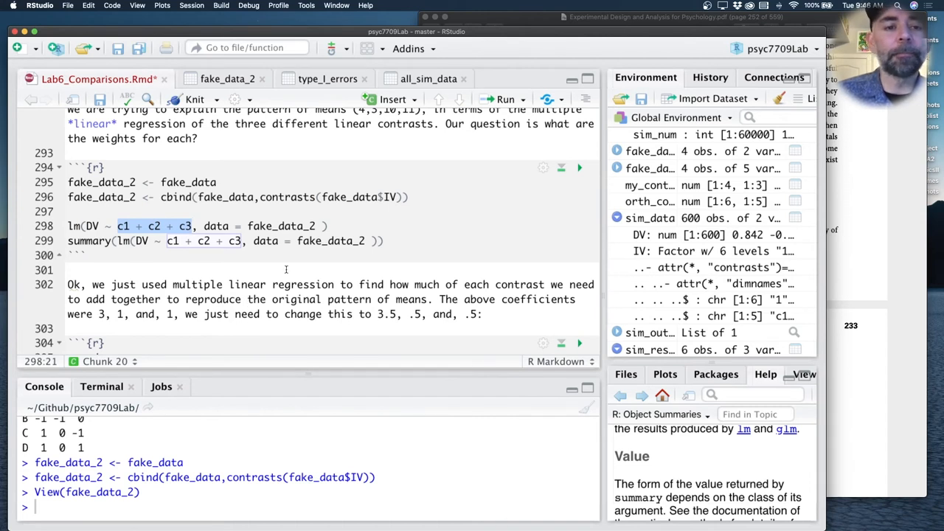
left_click(579, 168)
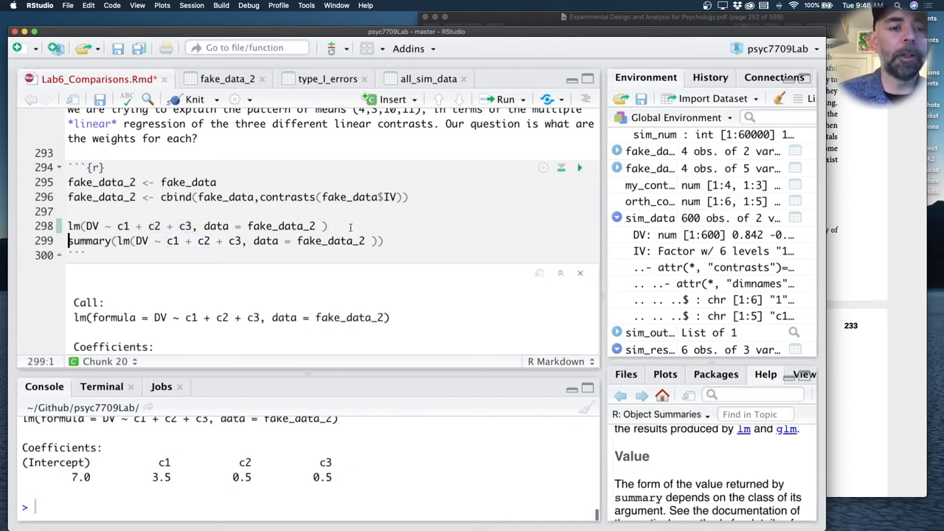
scroll("down", 3)
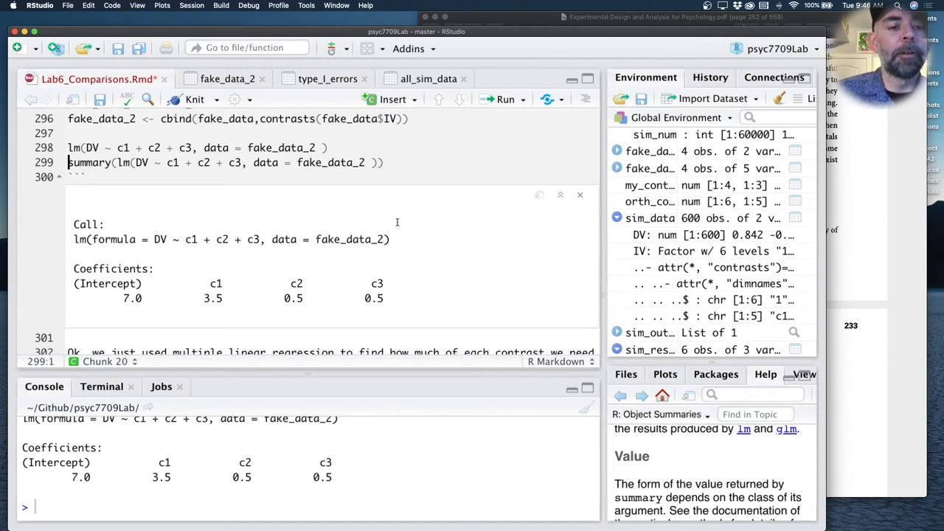
mouse_move(140, 295)
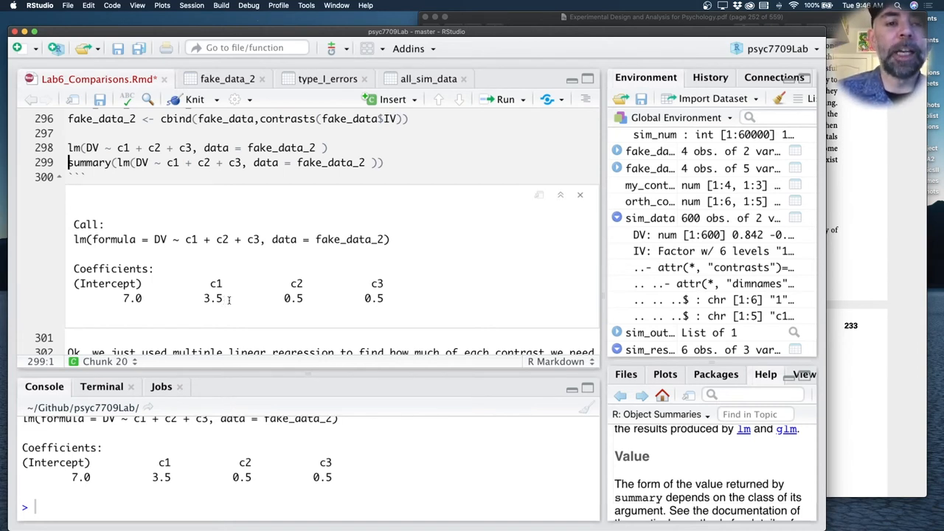
- Review the summary: intercept 7, weights 3.5, 0.5, 0.5, zero residuals, R-squared 1
scroll("up", 3)
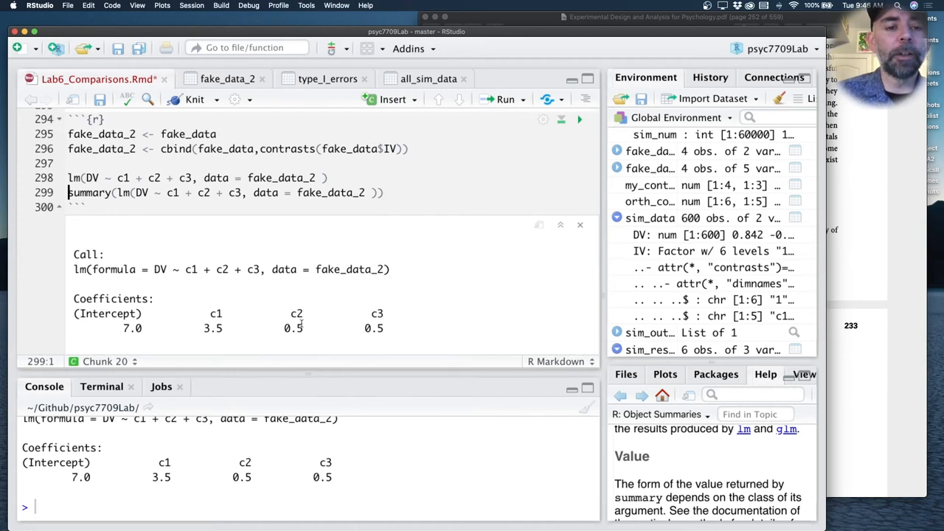
scroll("up", 3)
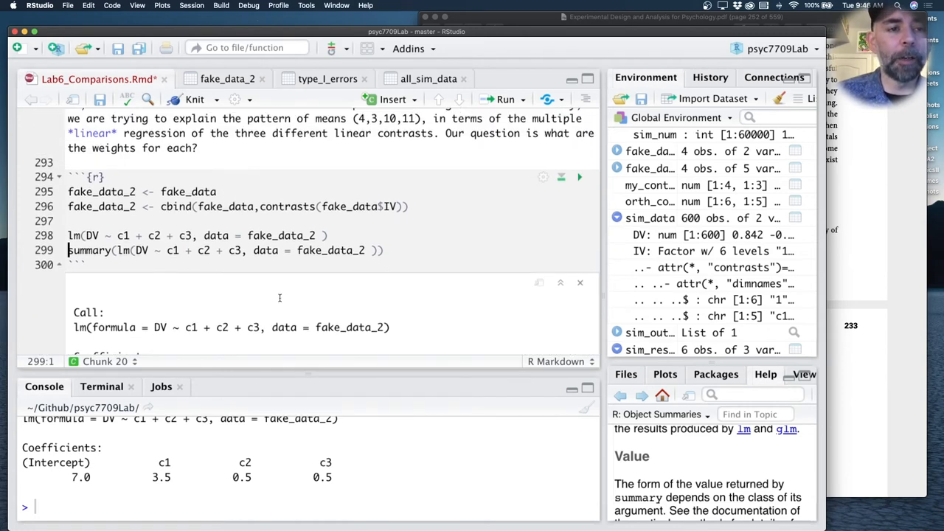
scroll("up", 3)
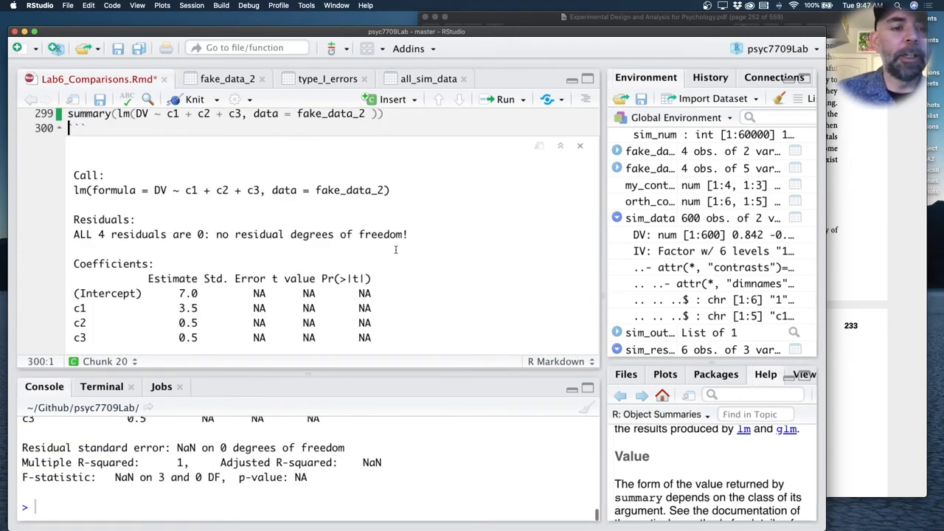
scroll("down", 3)
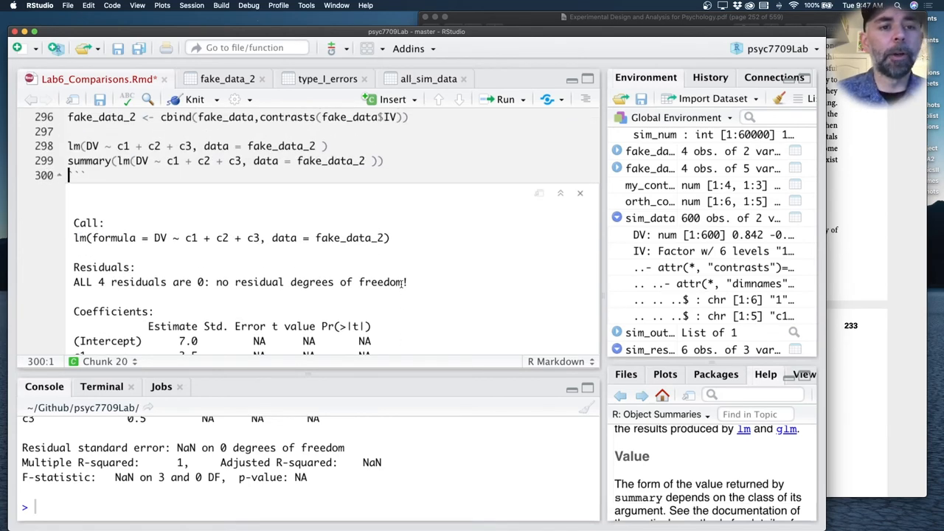
scroll("down", 3)
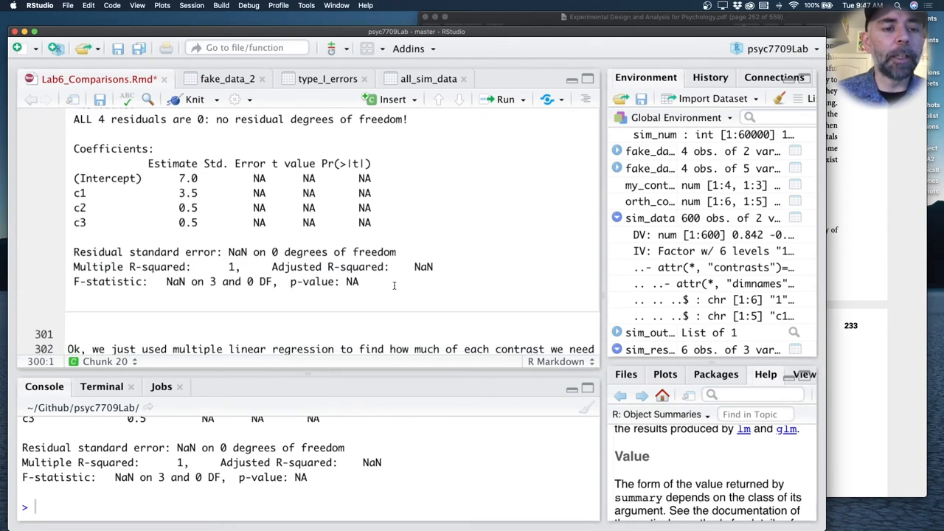
scroll("down", 3)
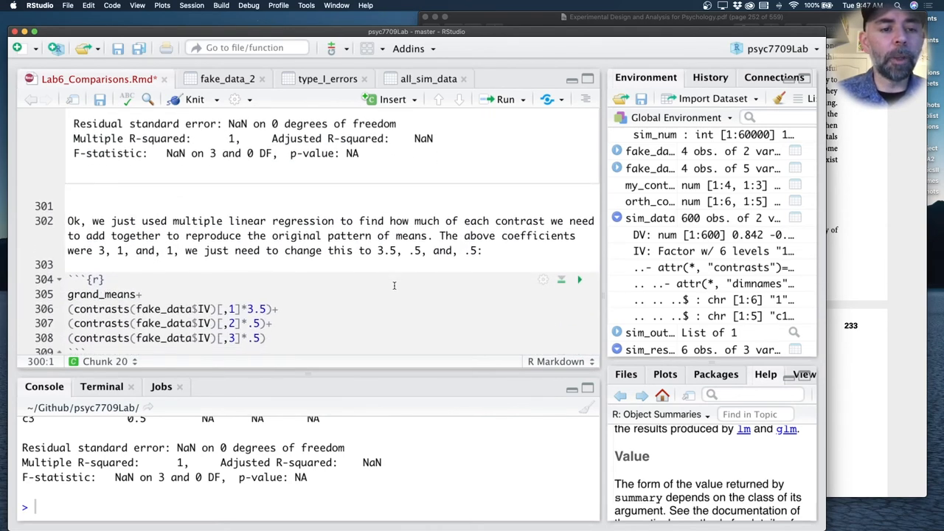
scroll("up", 3)
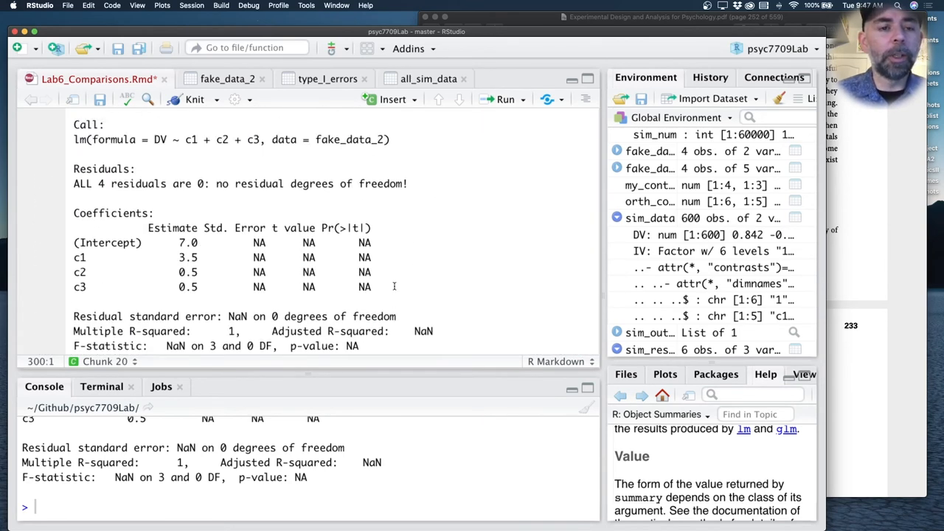
scroll("up", 3)
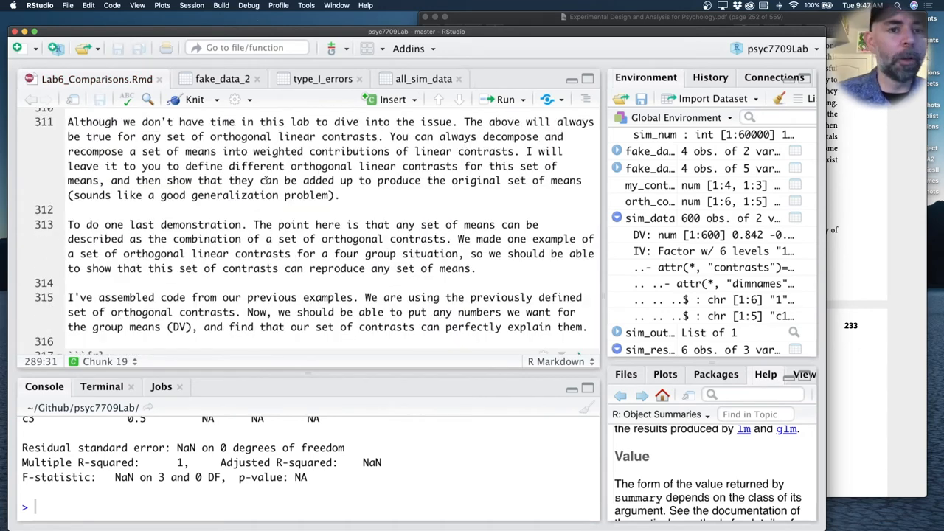
left_click(377, 150)
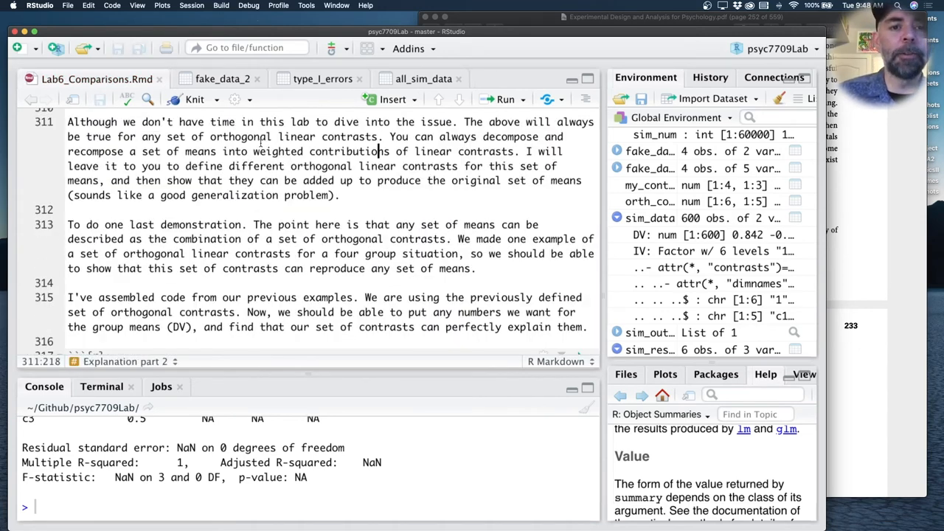
left_click(460, 121)
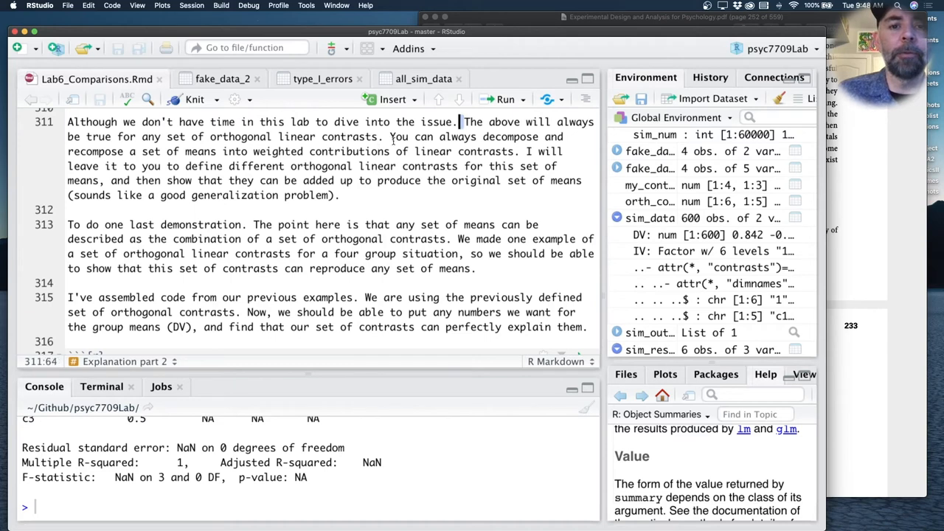
left_click_drag(463, 121, 378, 136)
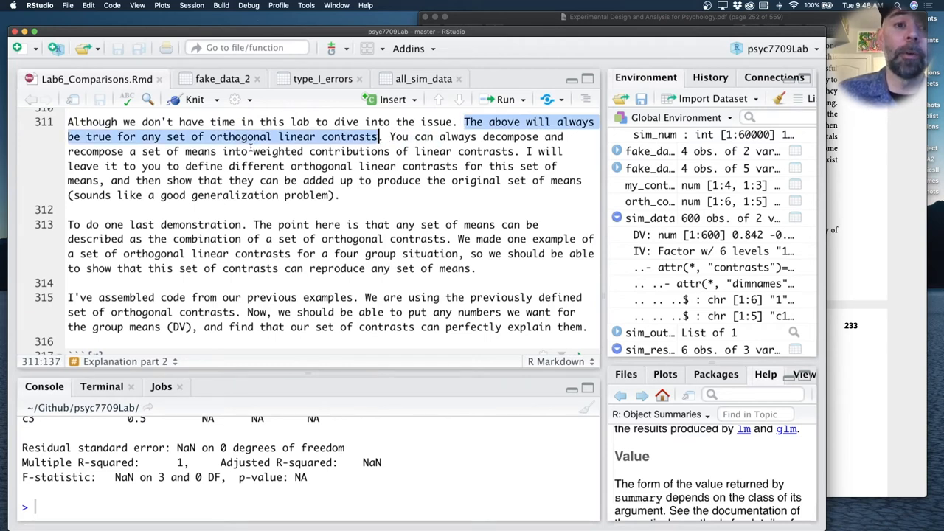
mouse_move(429, 142)
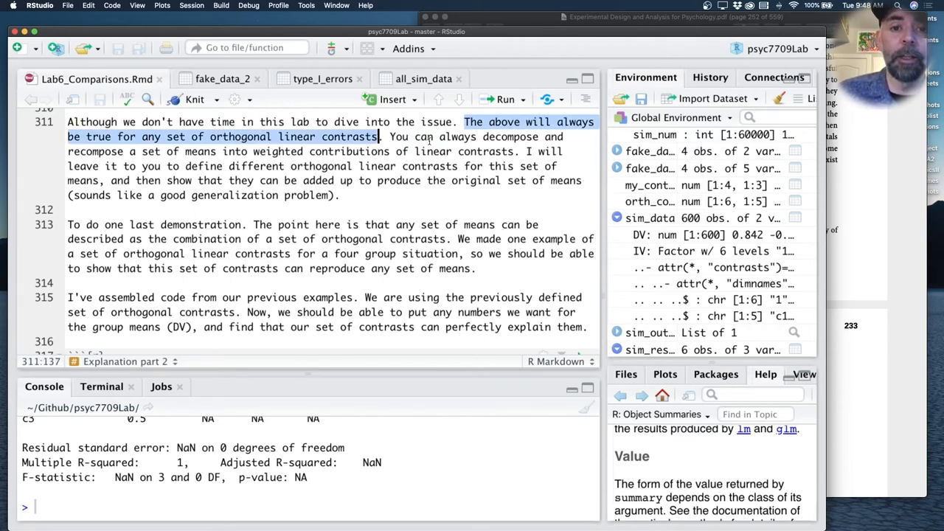
left_click(501, 136)
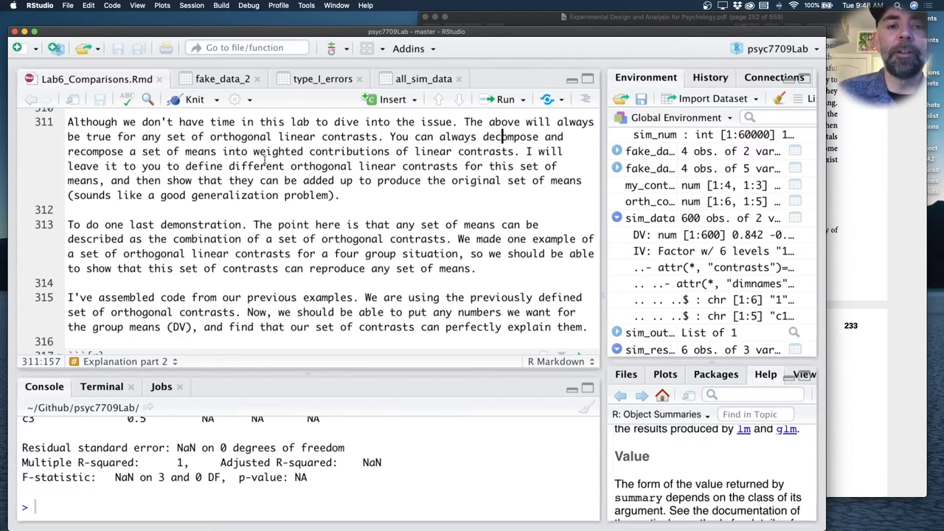
mouse_move(391, 180)
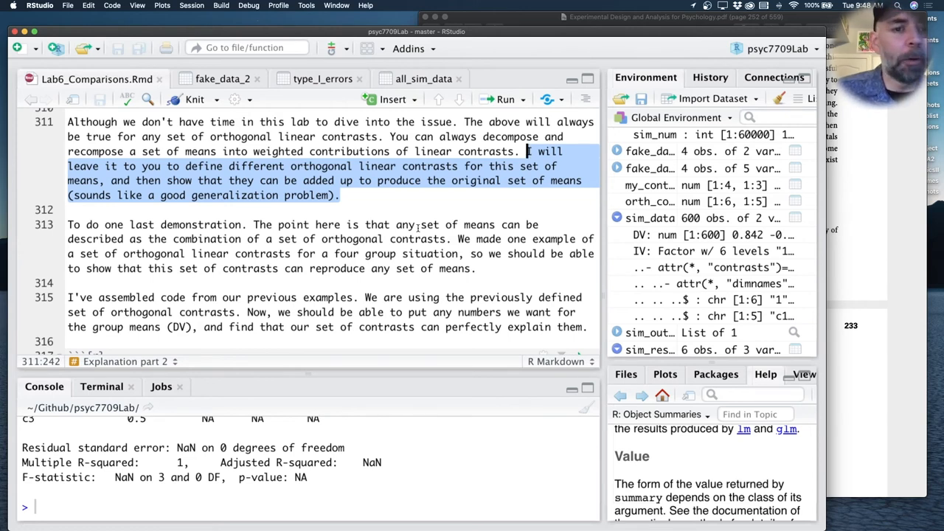
scroll("down", 3)
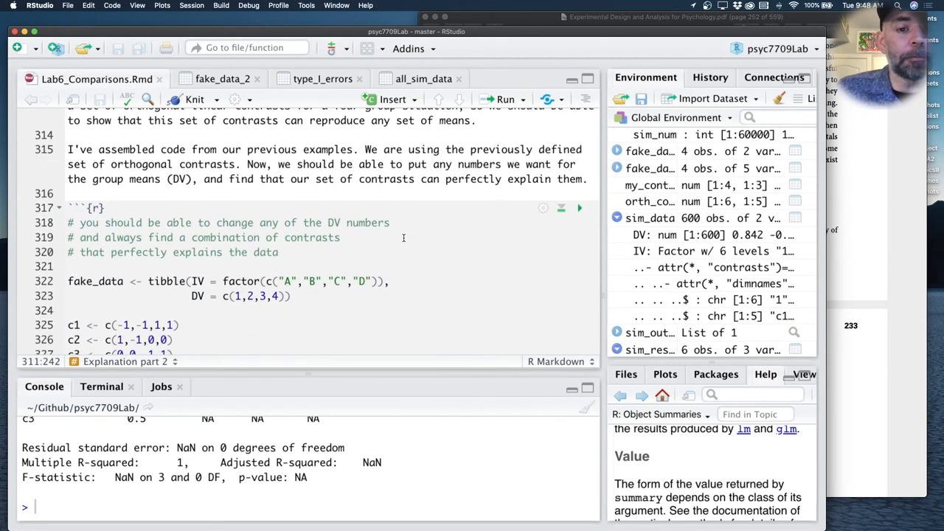
- Run fake_data with DV 1–4, the c1–c3 definitions and fake_data_2, then view the table
scroll("down", 3)
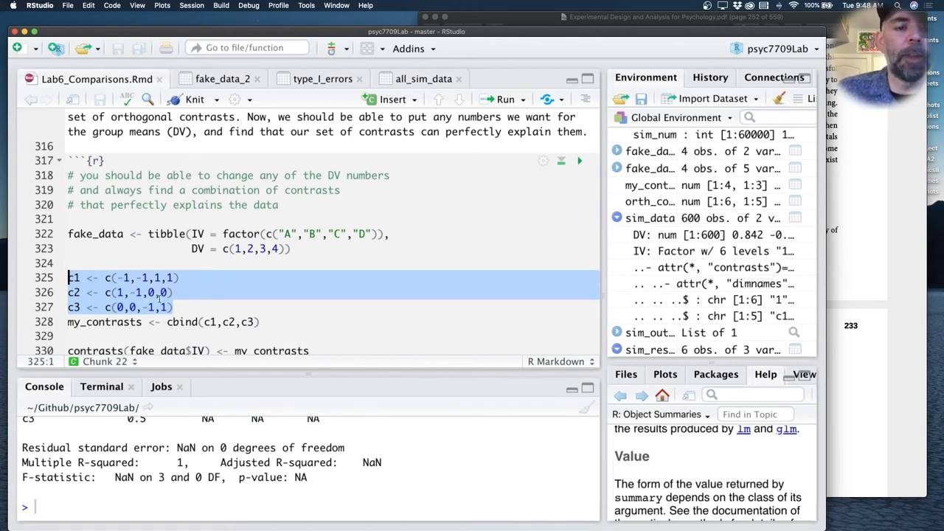
left_click(239, 248)
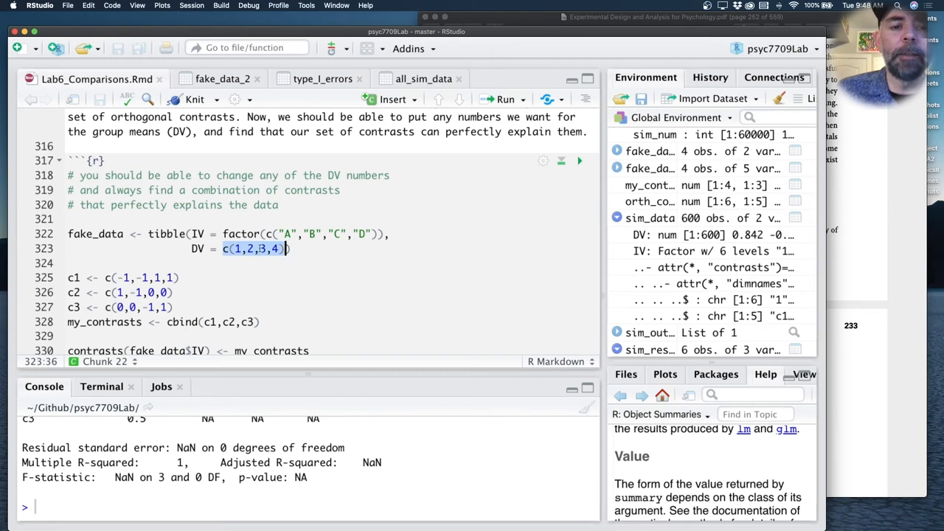
left_click(318, 248)
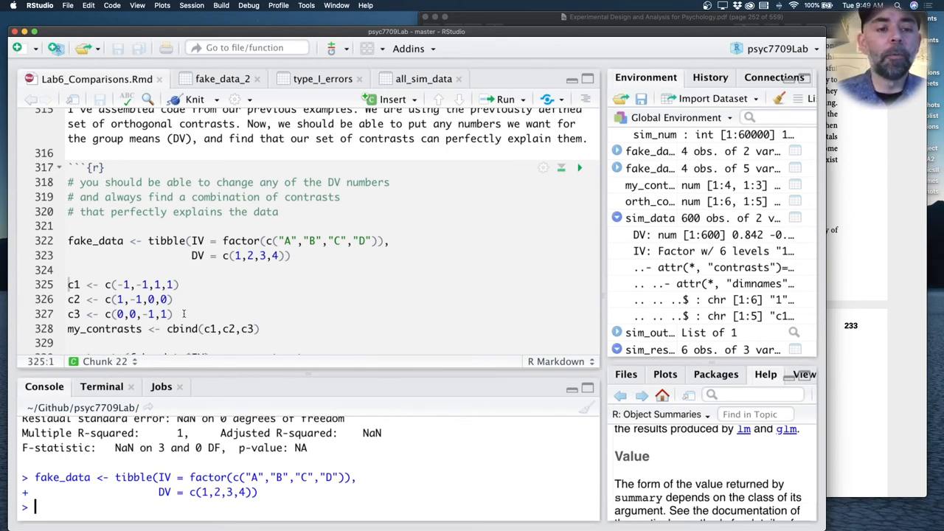
left_click_drag(67, 283, 174, 314)
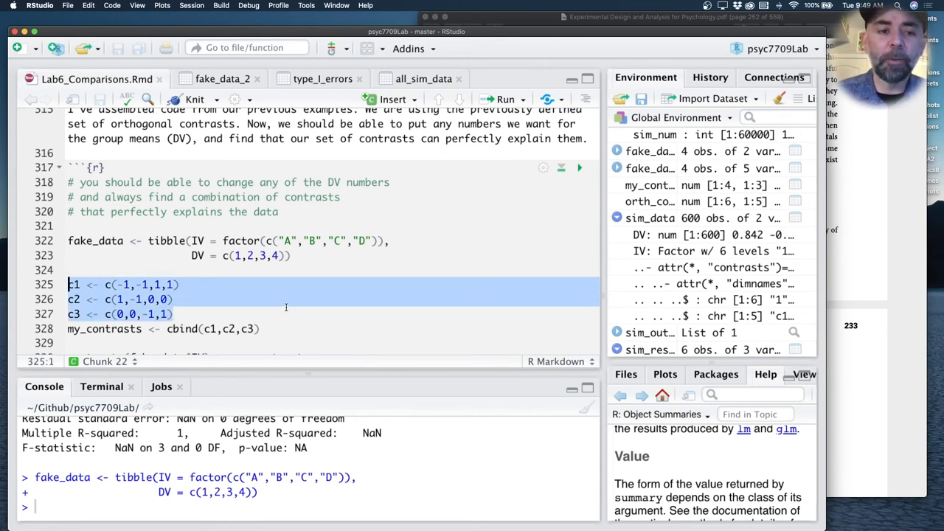
mouse_move(251, 308)
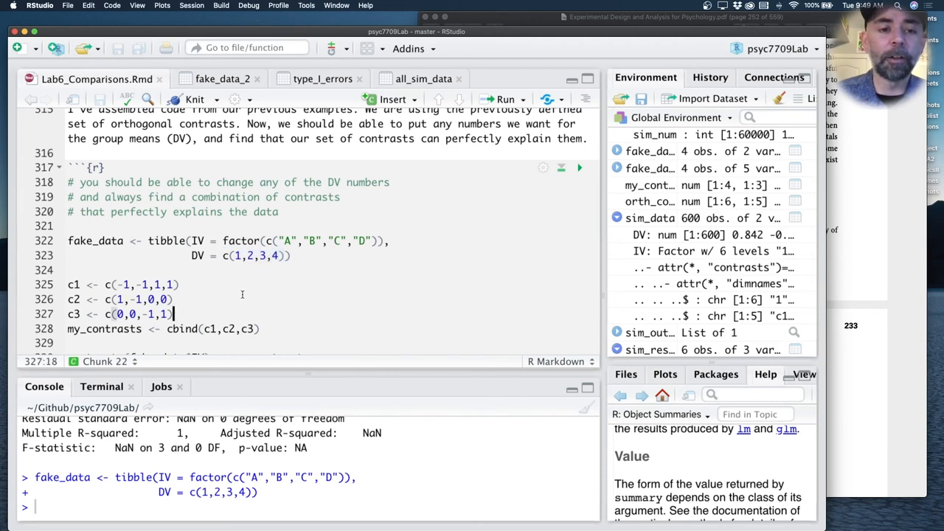
double_click(254, 255)
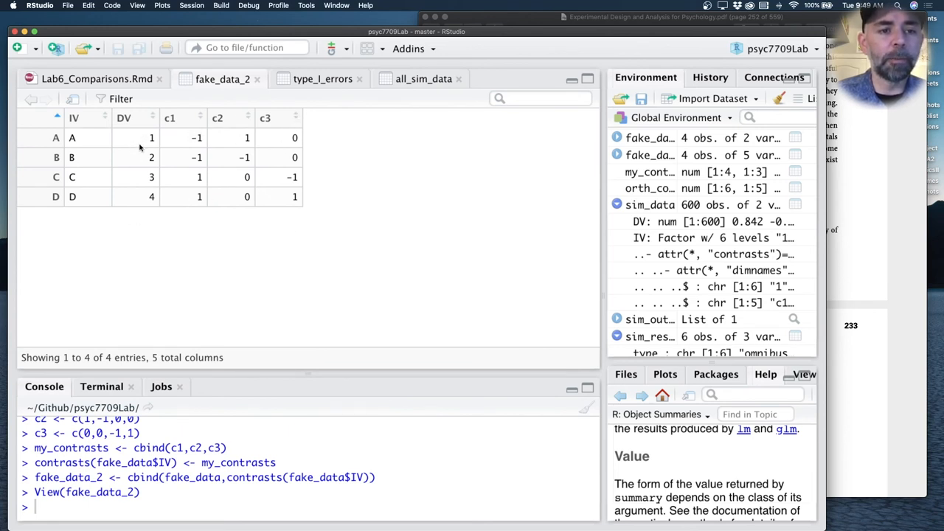
mouse_move(137, 239)
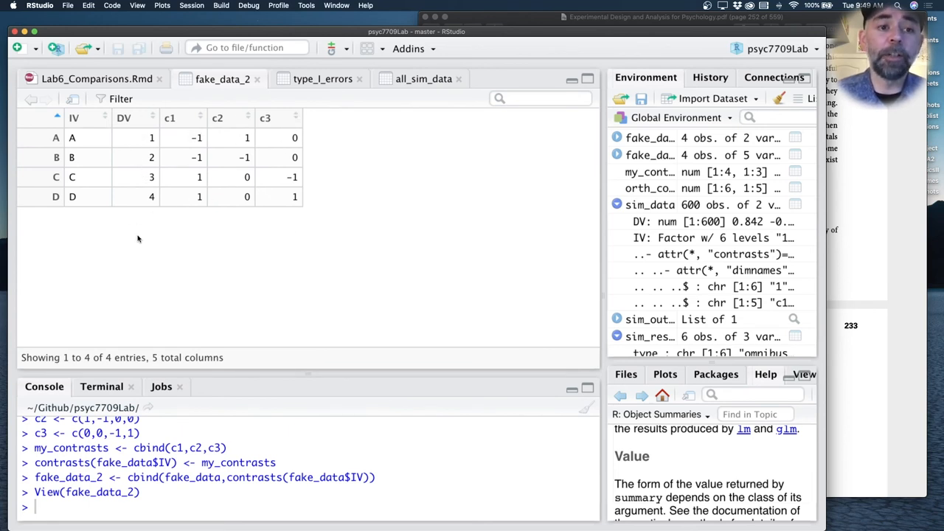
mouse_move(210, 207)
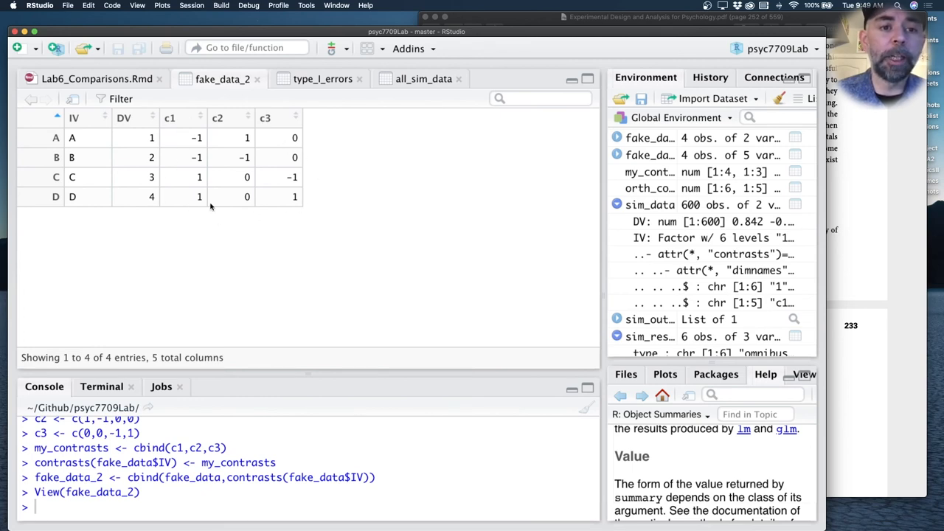
- Return to the Rmd and fit lm(DV ~ c1 + c2 + c3), giving 2.5, 1.0, −0.5, 0.5
left_click(98, 80)
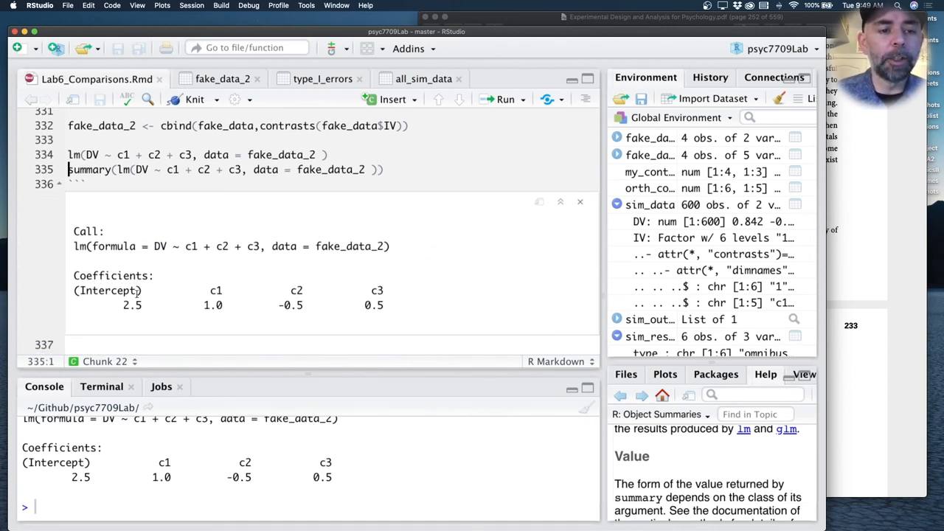
mouse_move(214, 324)
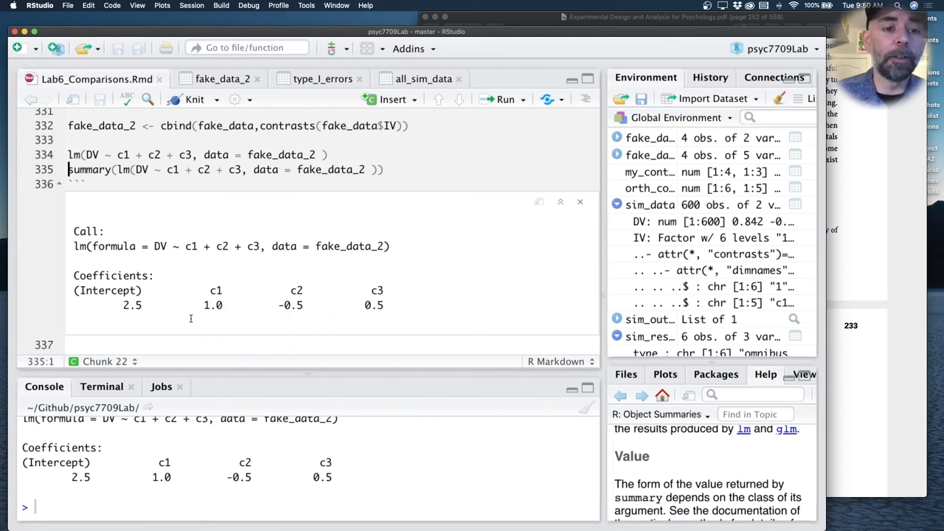
mouse_move(416, 171)
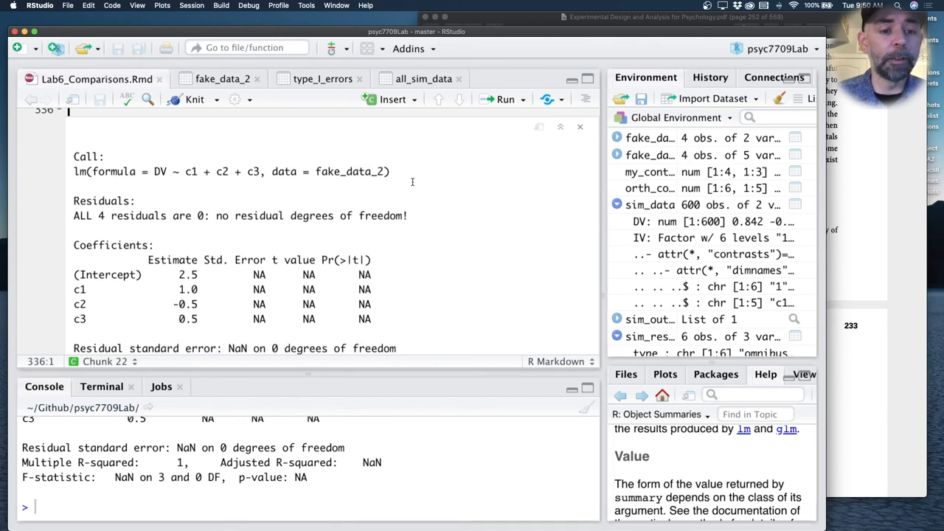
- Review the summary output showing all four residuals zero and multiple R-squared 1
scroll("down", 3)
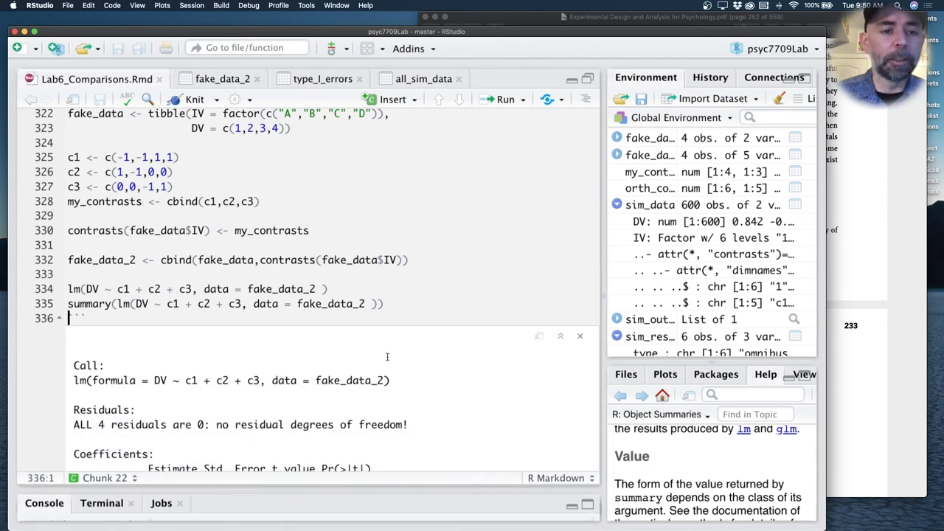
scroll("up", 3)
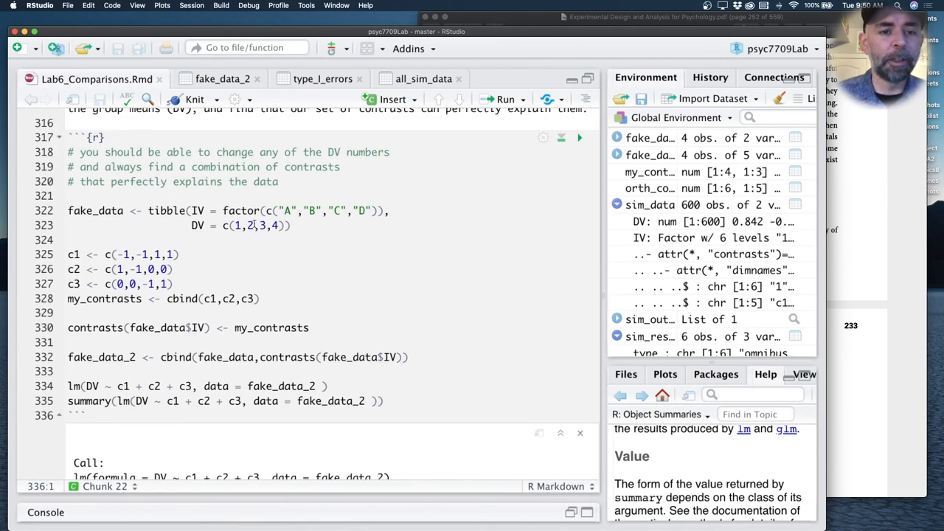
- Edit DV to c(43,22,53,104) and refit, giving intercept 55.5 and coefficients 23.0, 10.5, 25.5
left_click(295, 224)
type("43")
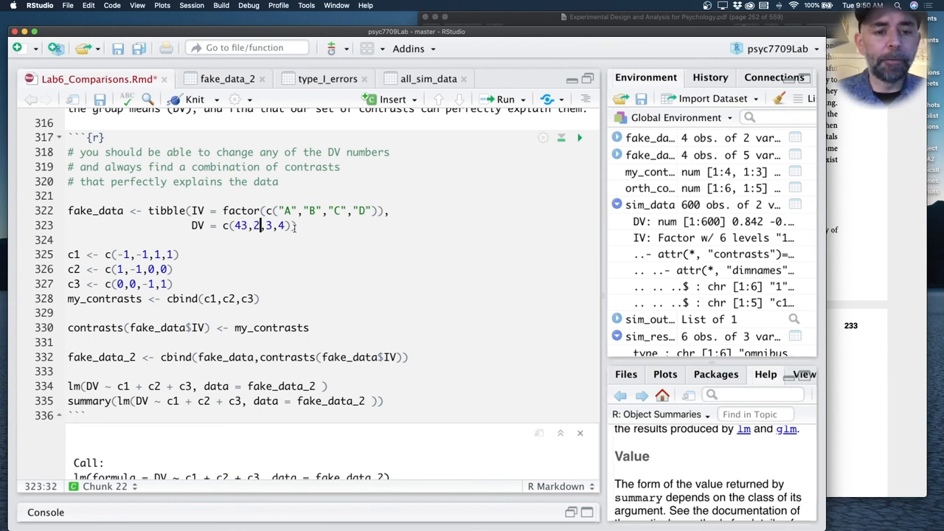
type("22,53,104")
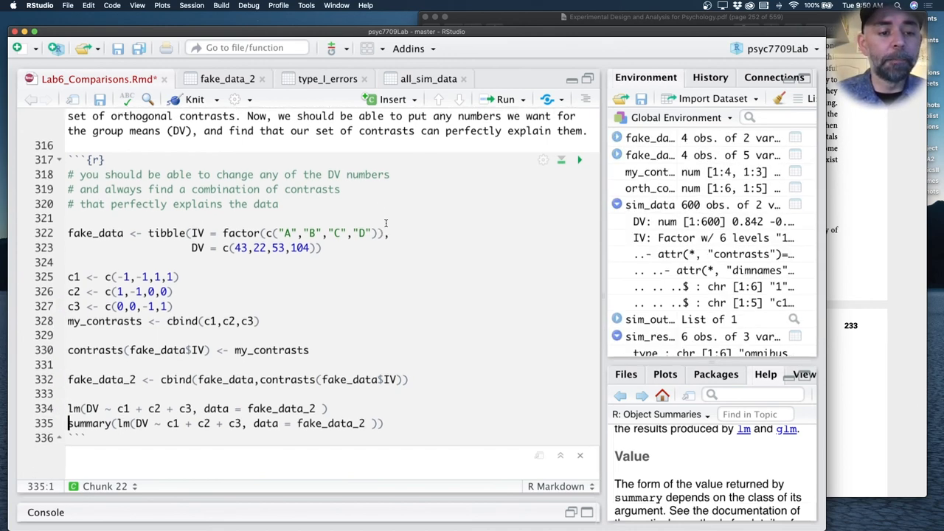
left_click(580, 159)
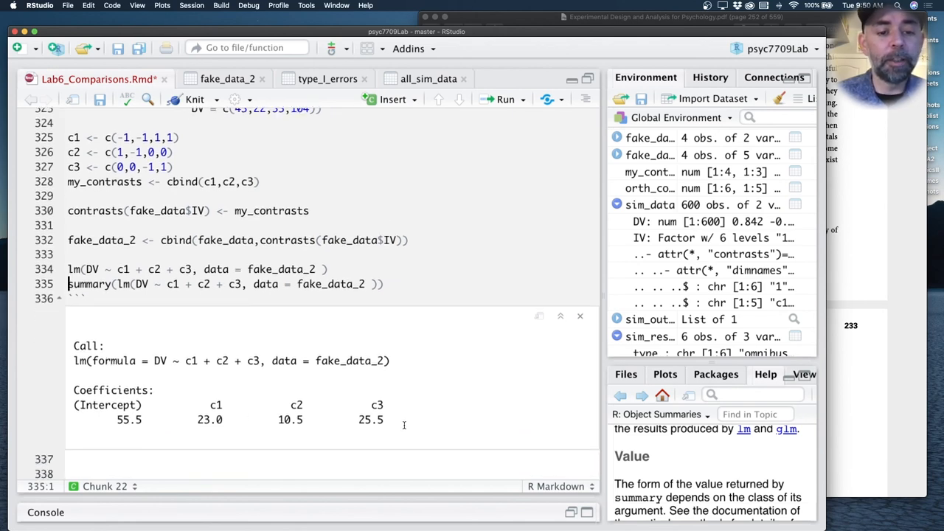
left_click(395, 283)
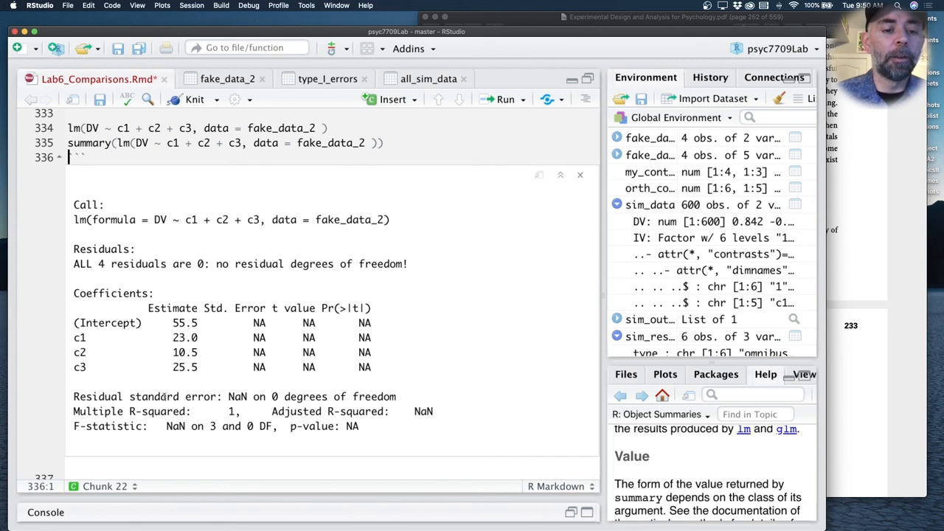
scroll("up", 3)
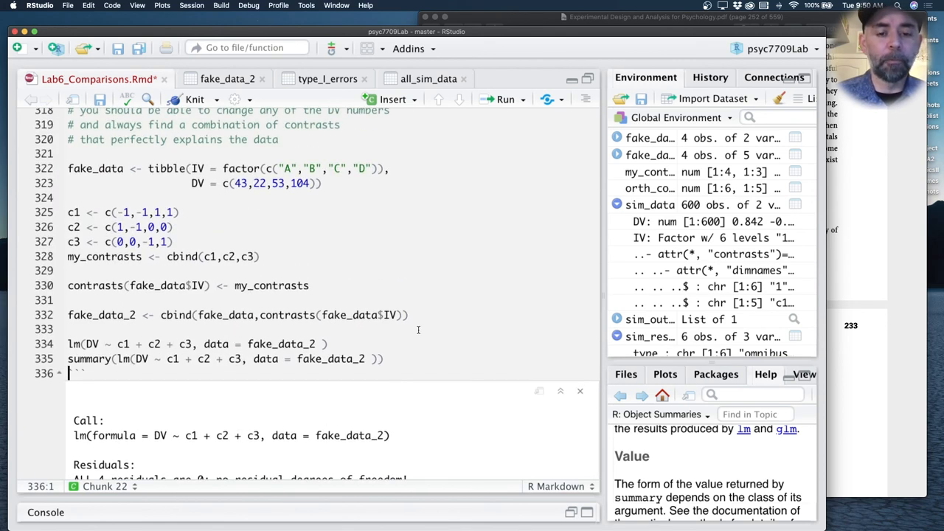
scroll("up", 3)
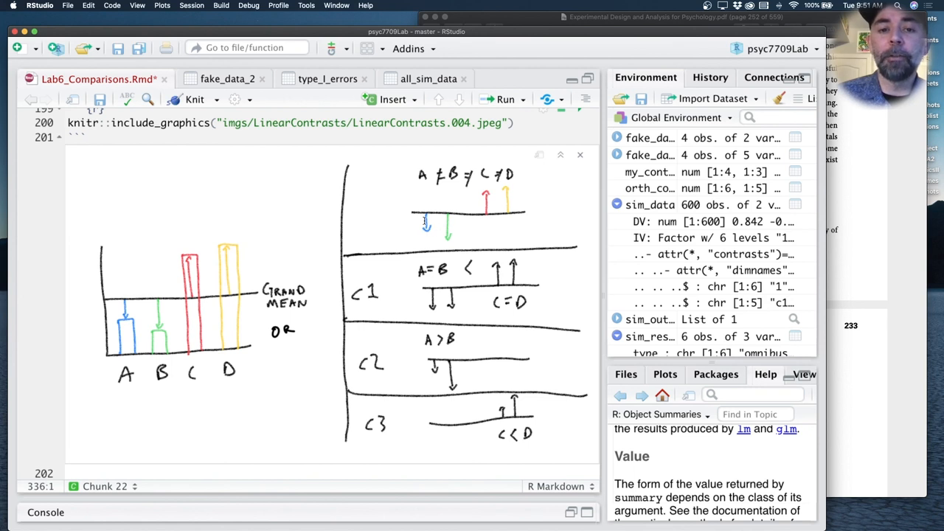
mouse_move(528, 195)
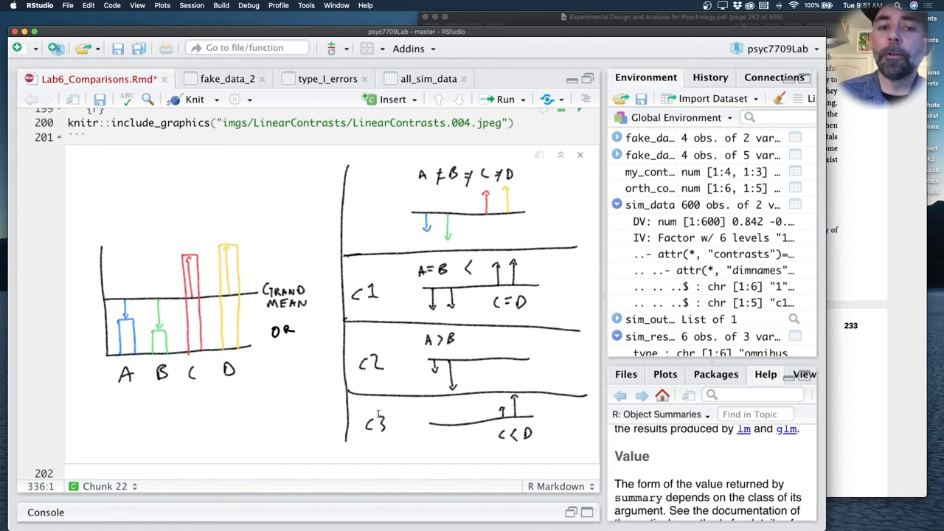
mouse_move(484, 267)
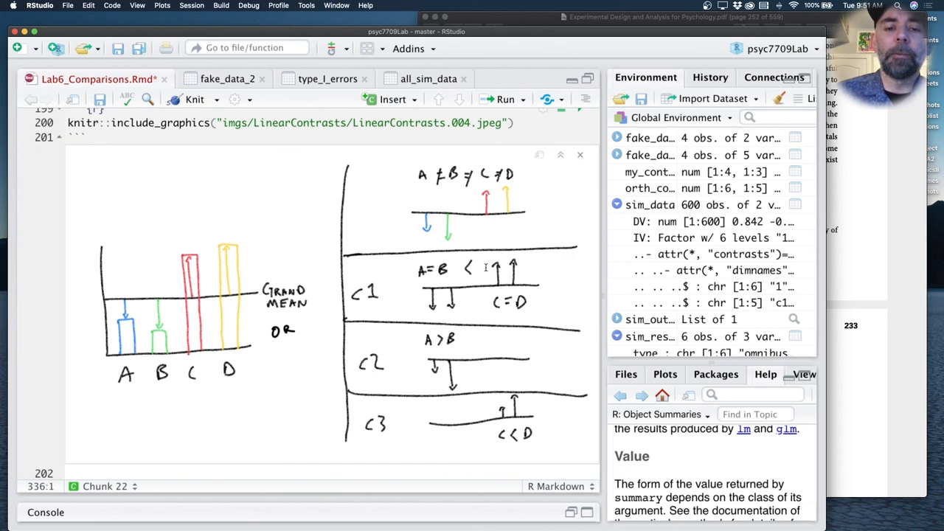
mouse_move(533, 305)
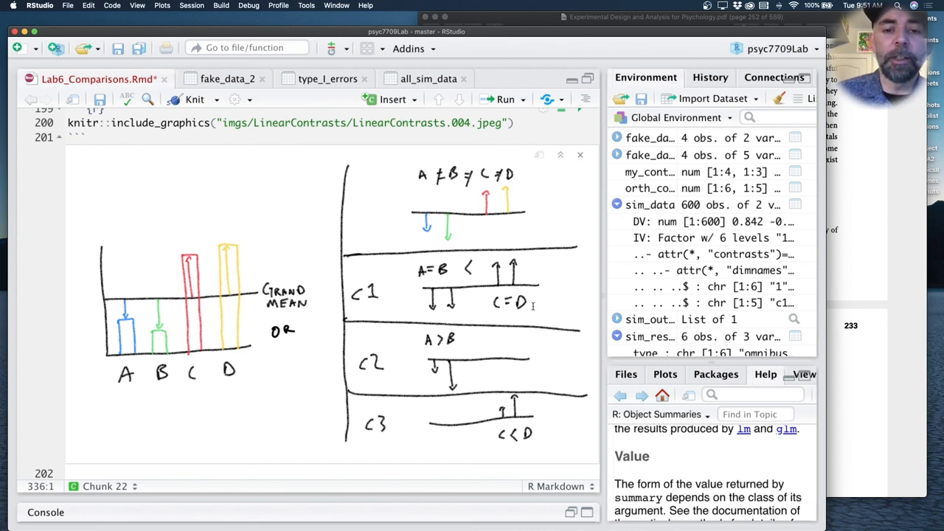